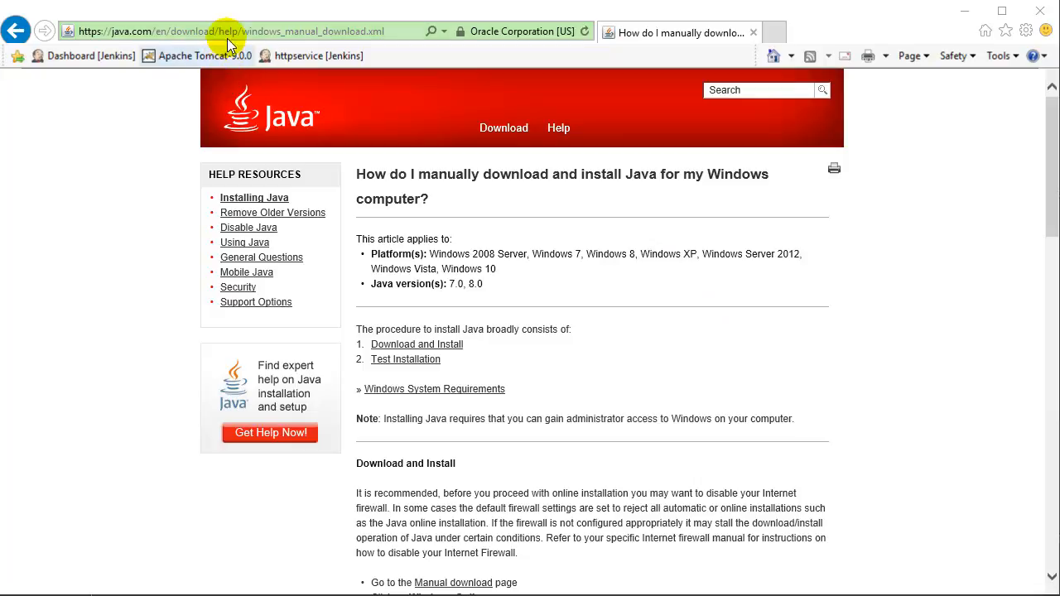
pyautogui.moveTo(348, 42)
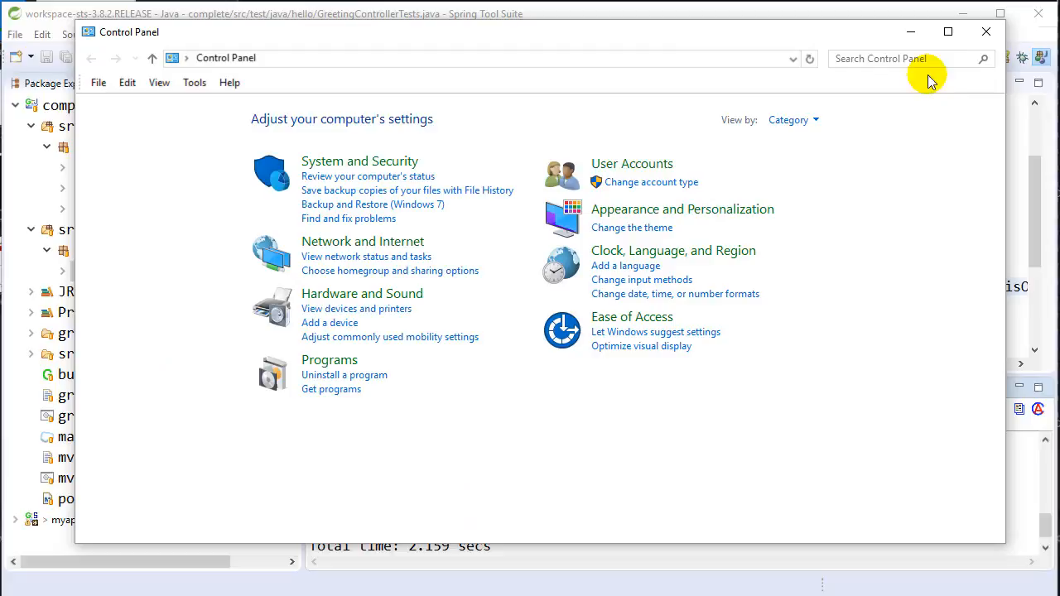
# Search Control Panel for 'env' and open the system Environment Variables dialog.
pyautogui.write('env')
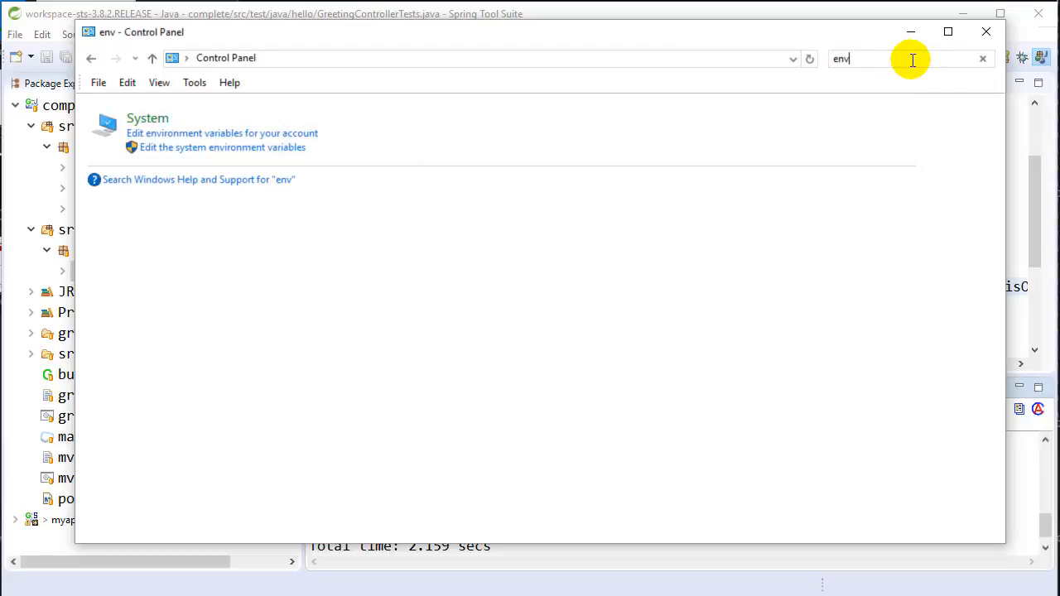
pyautogui.click(222, 147)
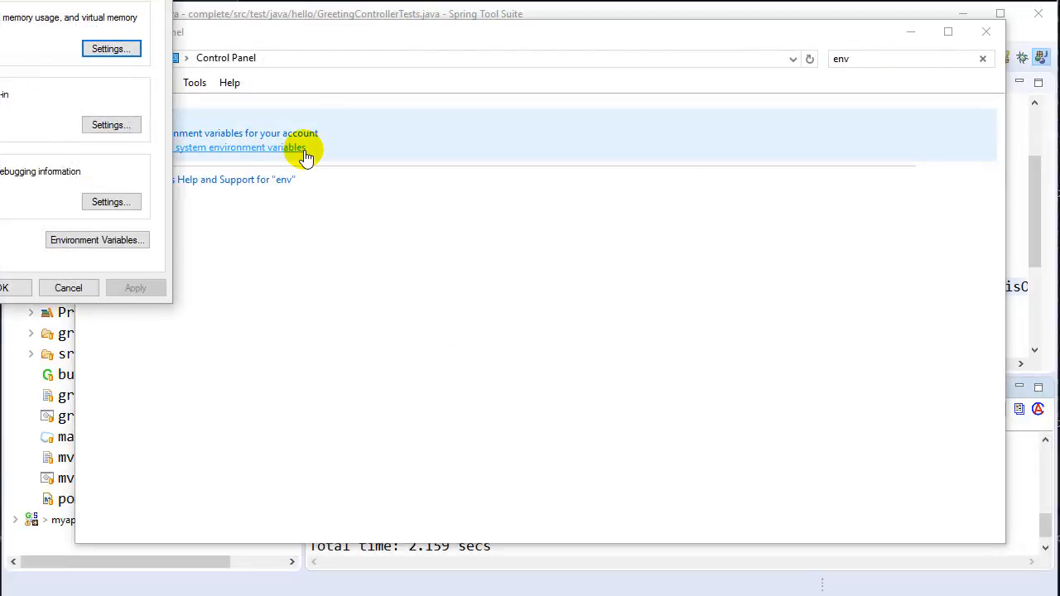
pyautogui.click(241, 146)
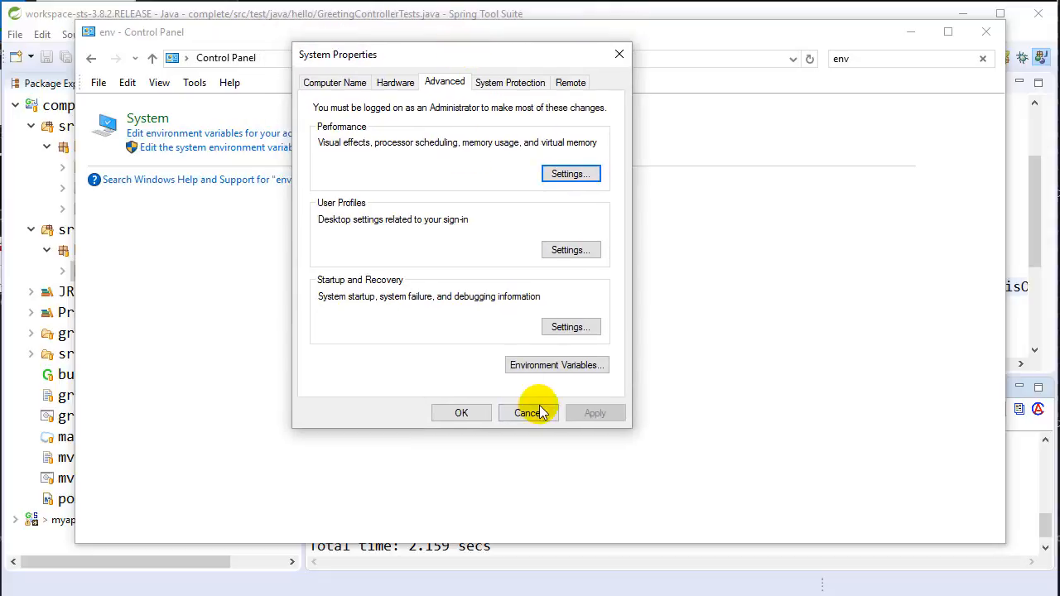
pyautogui.click(556, 365)
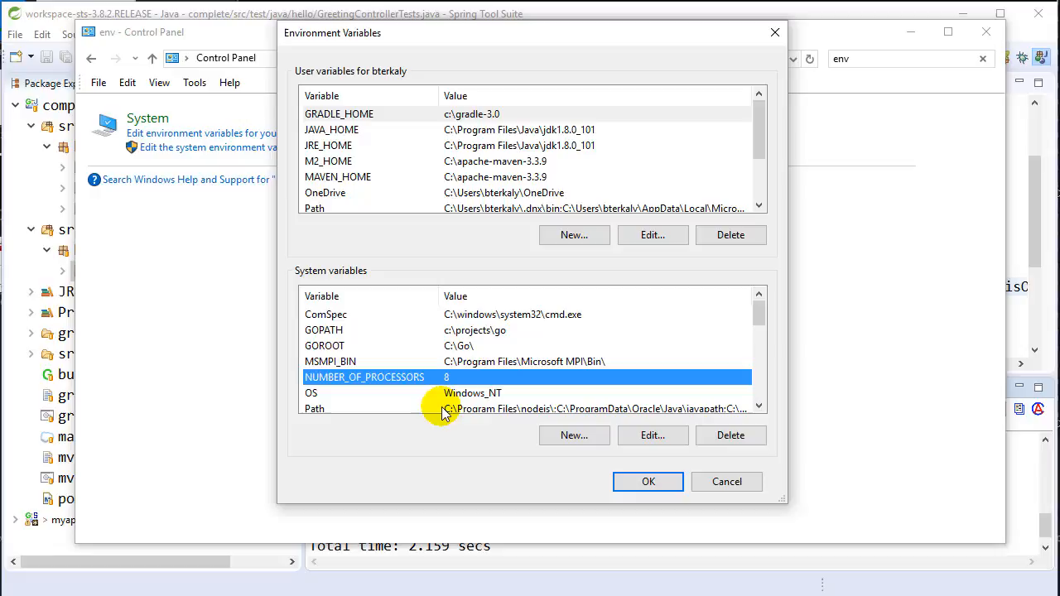
# Check that the system Path includes the Maven and Gradle bin folders.
pyautogui.click(653, 435)
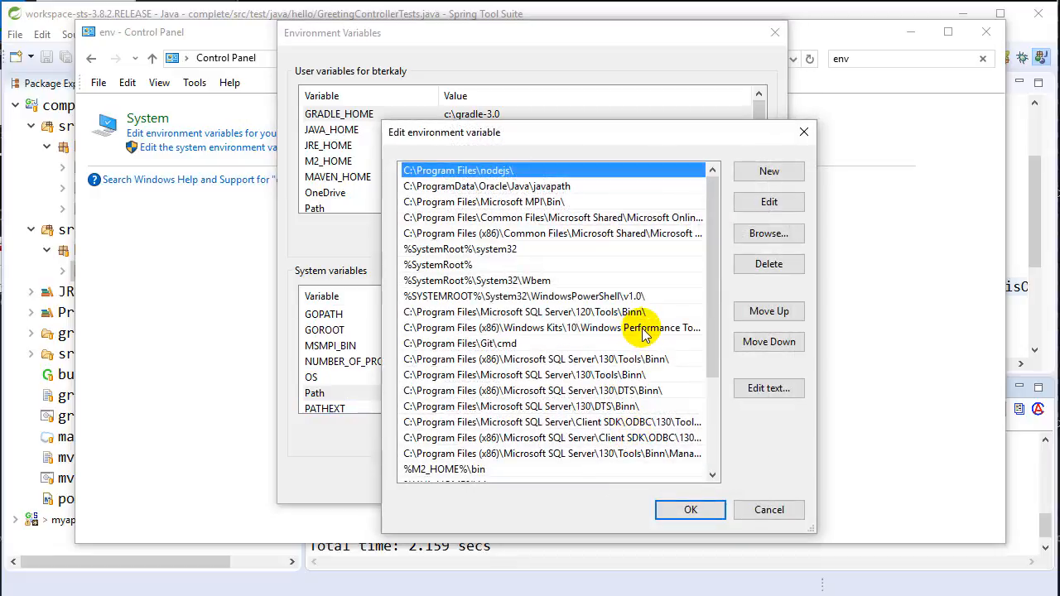
pyautogui.scroll(-3)
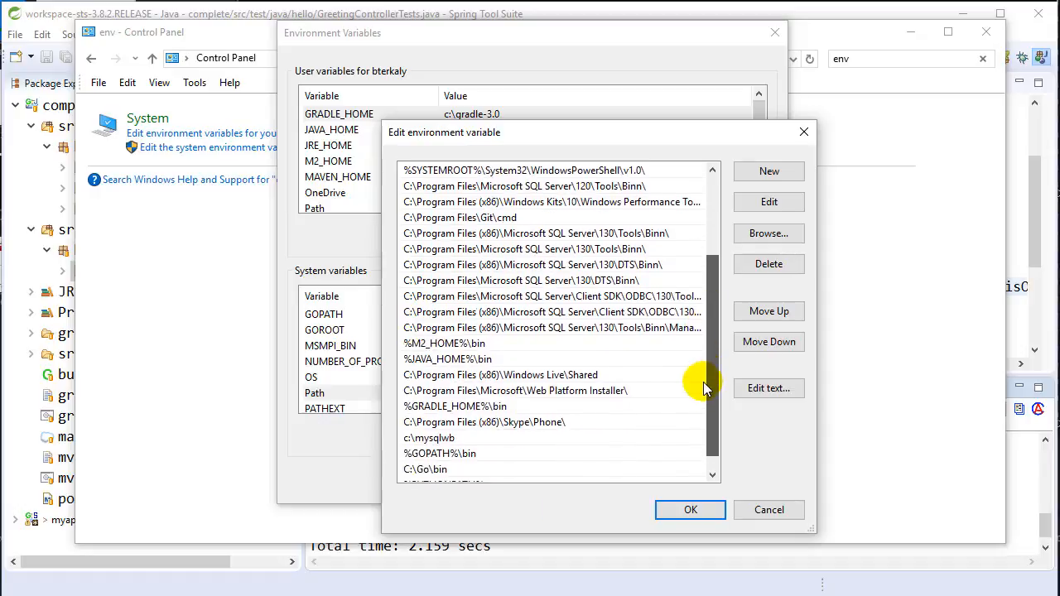
pyautogui.scroll(-3)
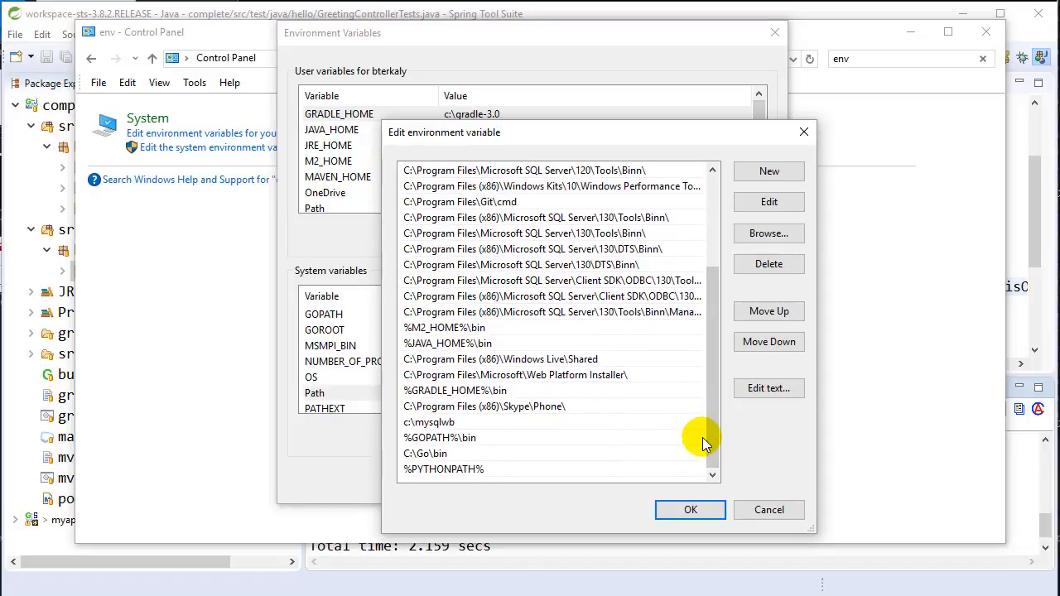
pyautogui.click(447, 343)
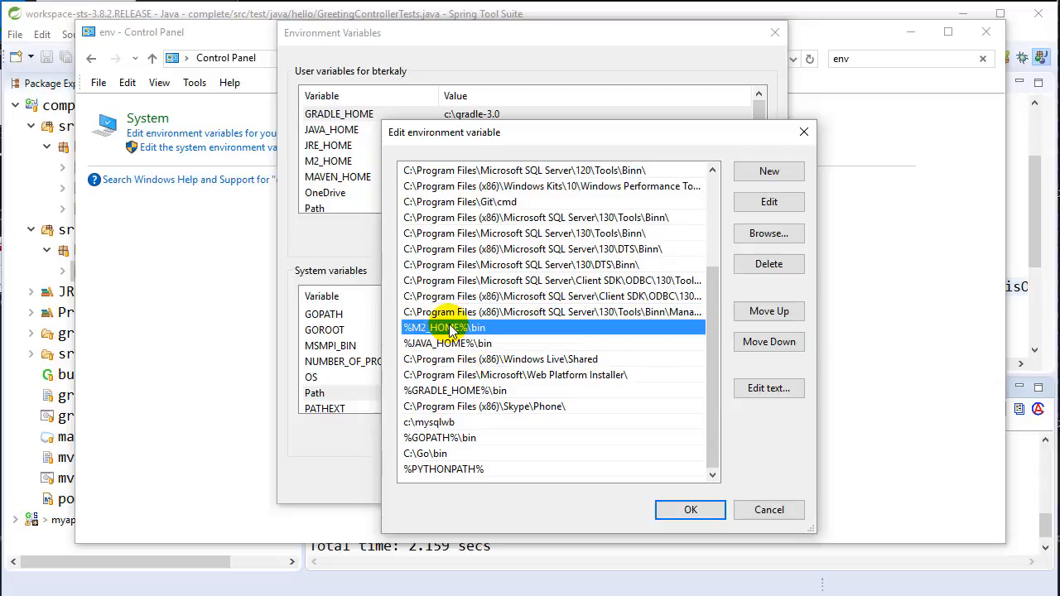
pyautogui.click(454, 390)
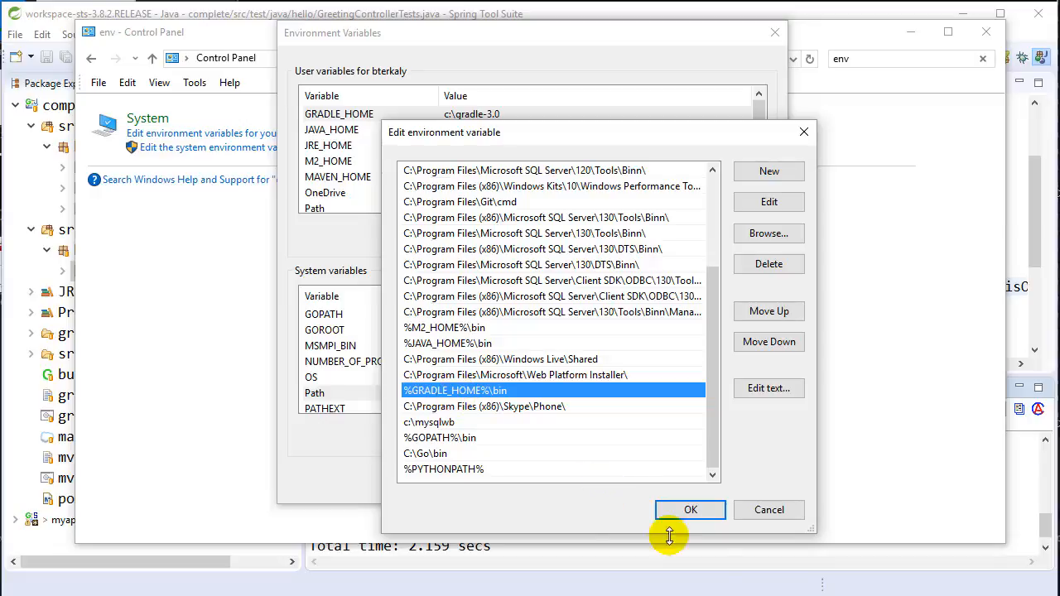
pyautogui.click(690, 509)
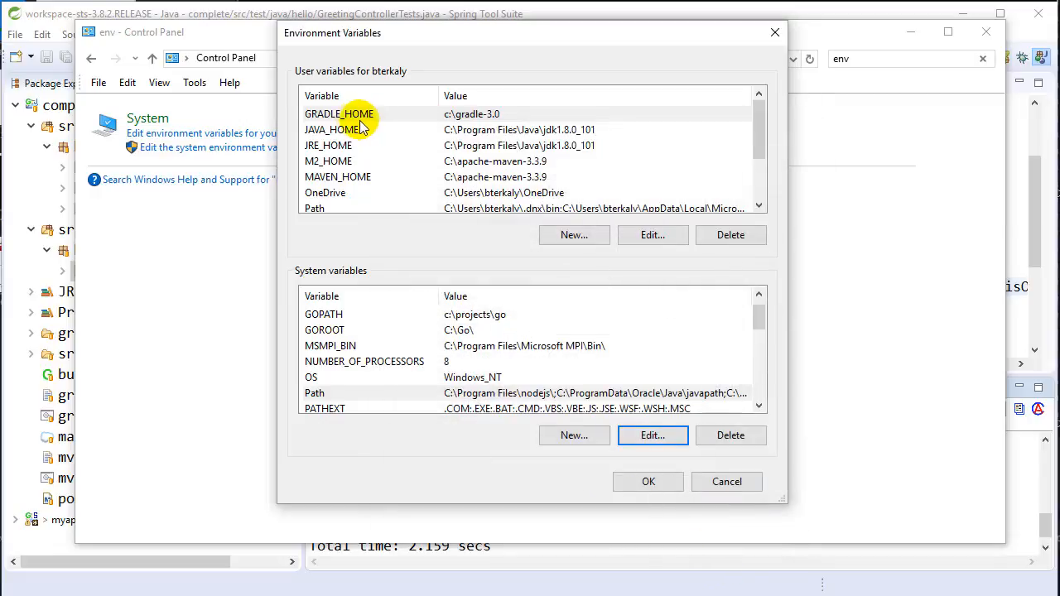
# Review the JAVA_HOME, JRE_HOME and M2_HOME user variables.
pyautogui.click(331, 130)
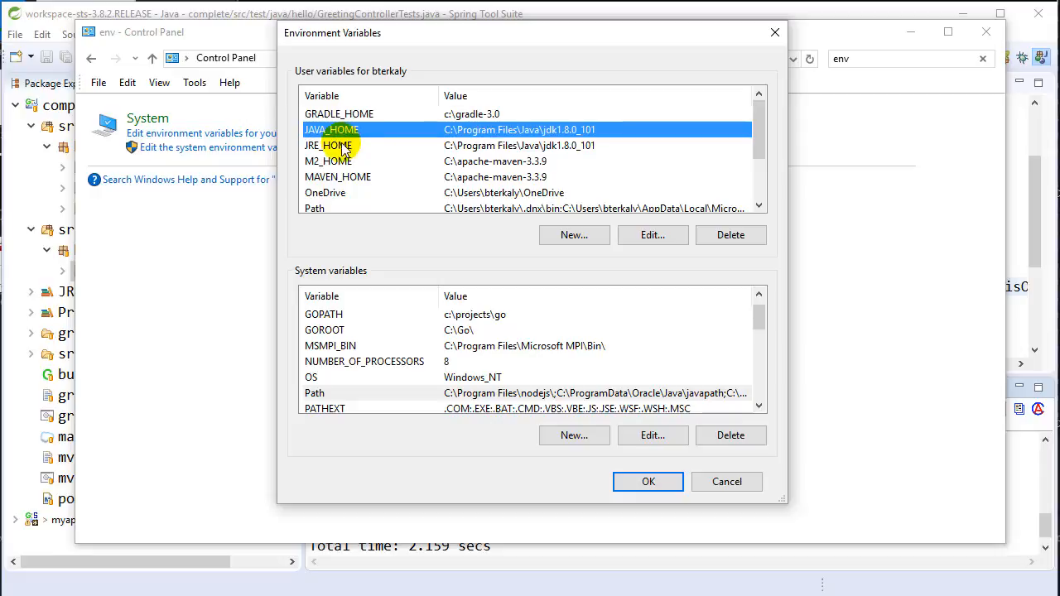
pyautogui.click(329, 145)
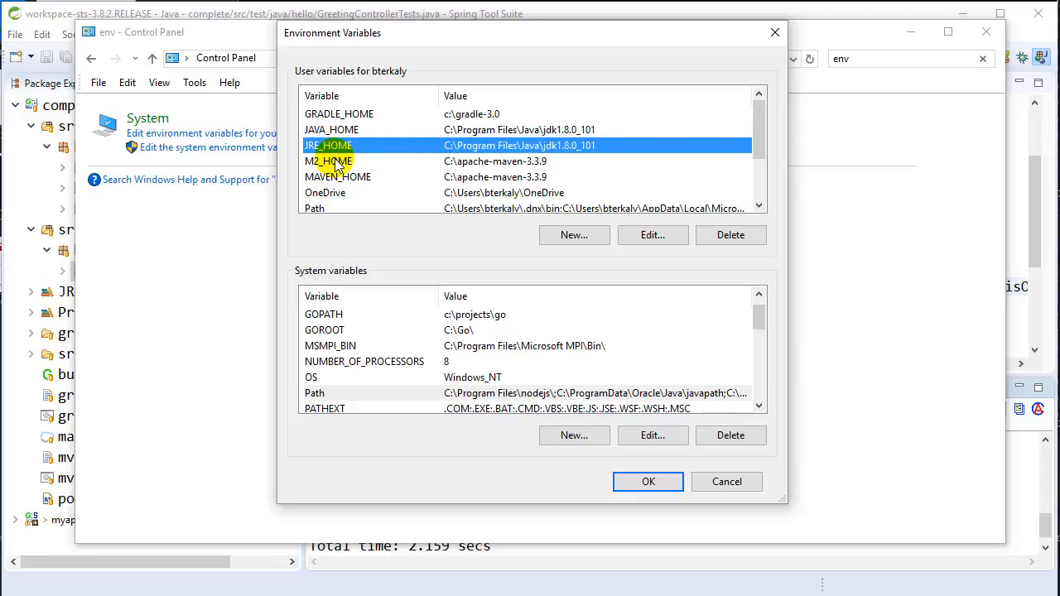
pyautogui.click(328, 160)
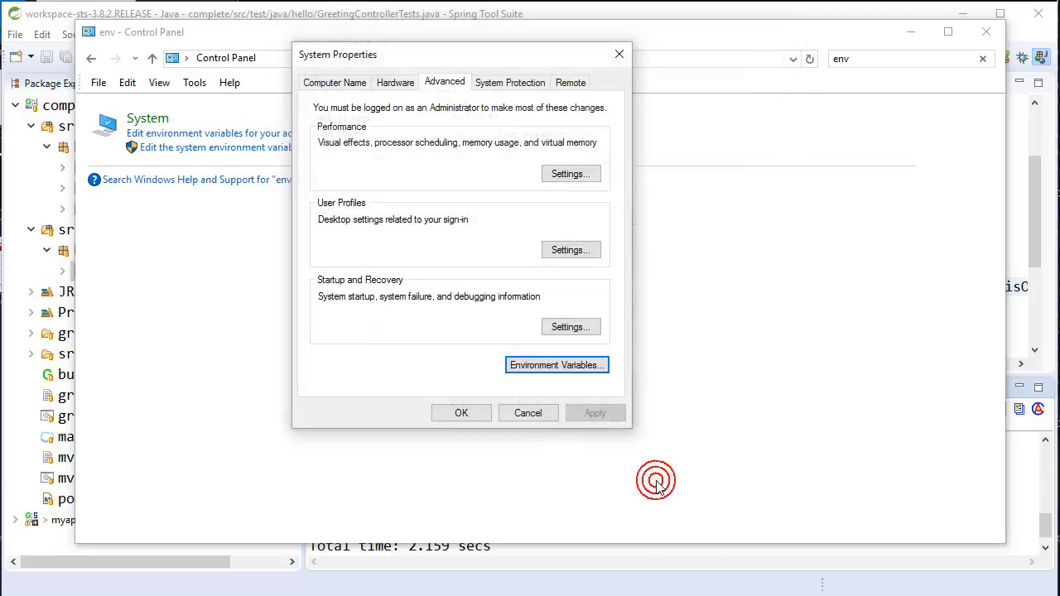
pyautogui.click(462, 414)
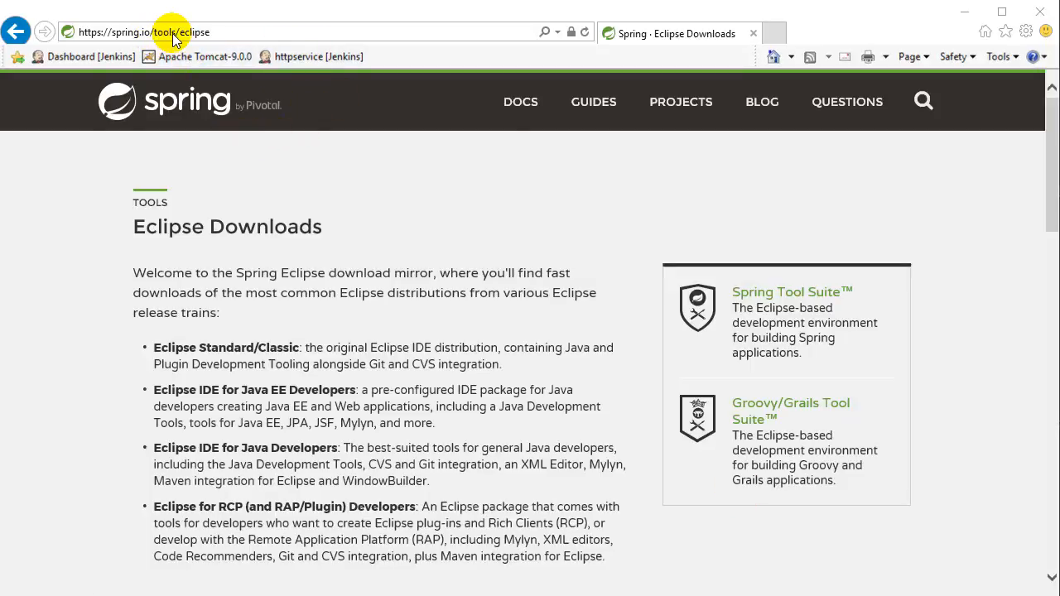
pyautogui.moveTo(787, 292)
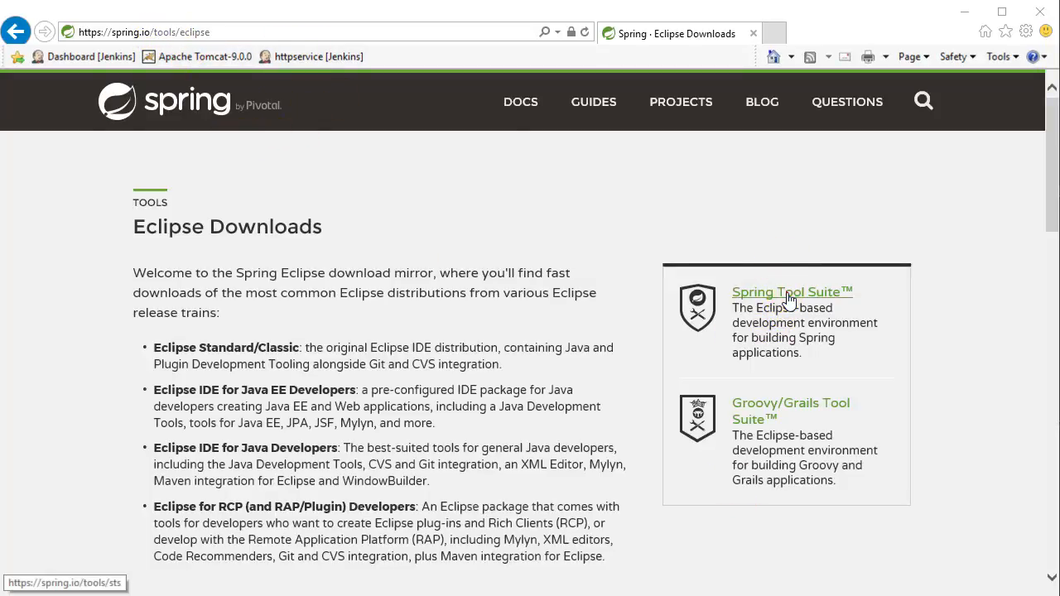
# Follow the Spring Tool Suite link on spring.io/tools/eclipse.
pyautogui.click(791, 291)
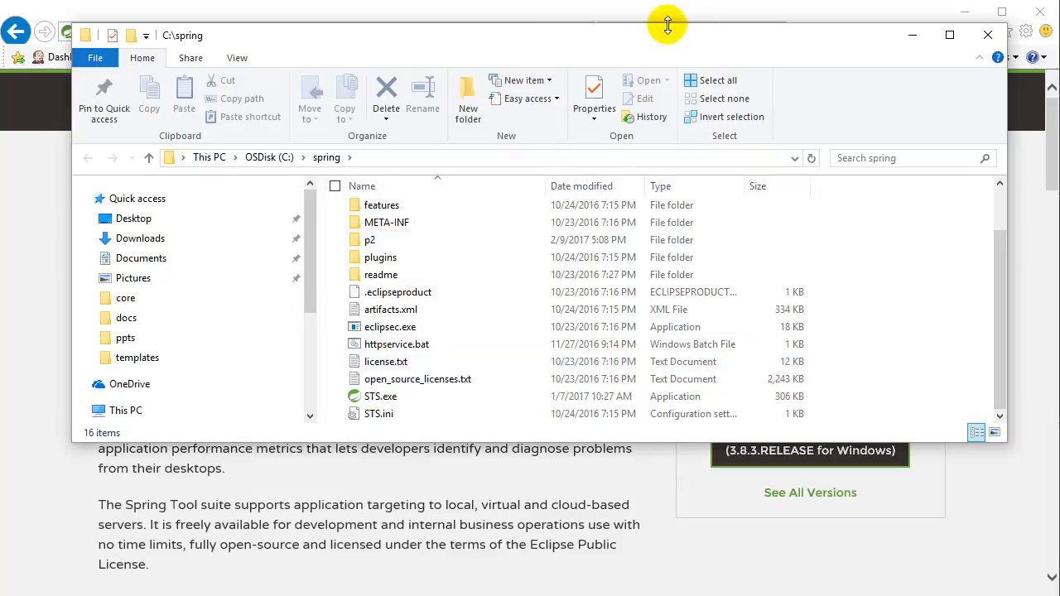
# Show the C:\spring path in File Explorer's address bar.
pyautogui.click(373, 158)
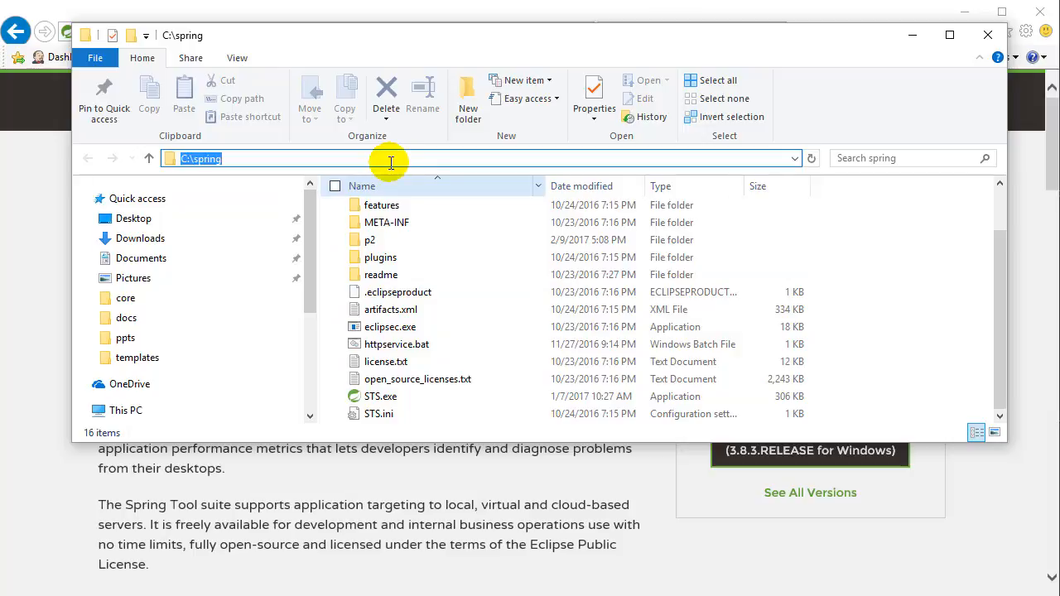
pyautogui.click(381, 396)
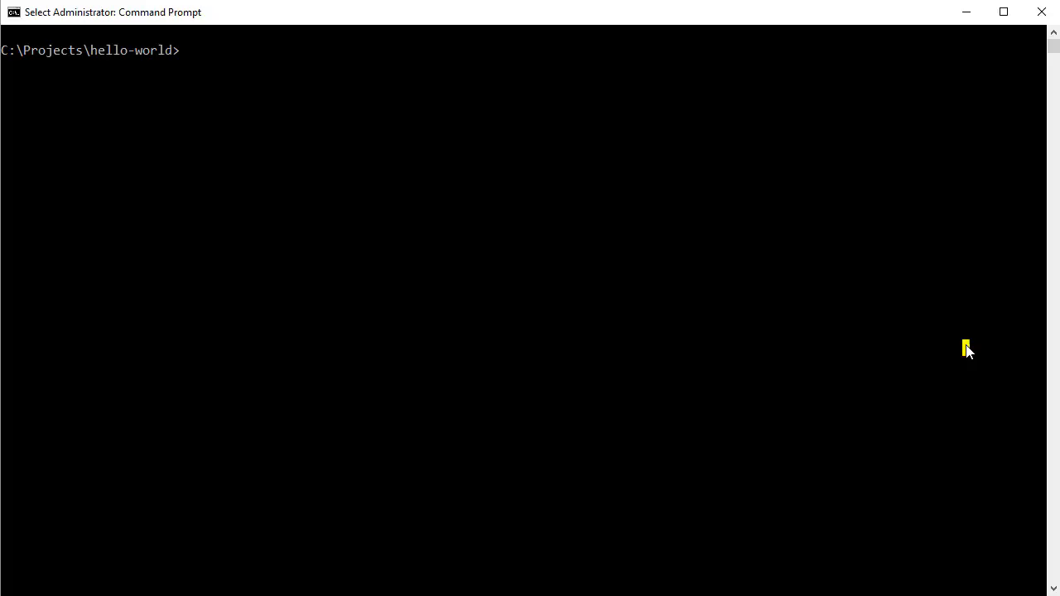
pyautogui.write('git clone https://github.com/spring-guides/gs-rest-service.git')
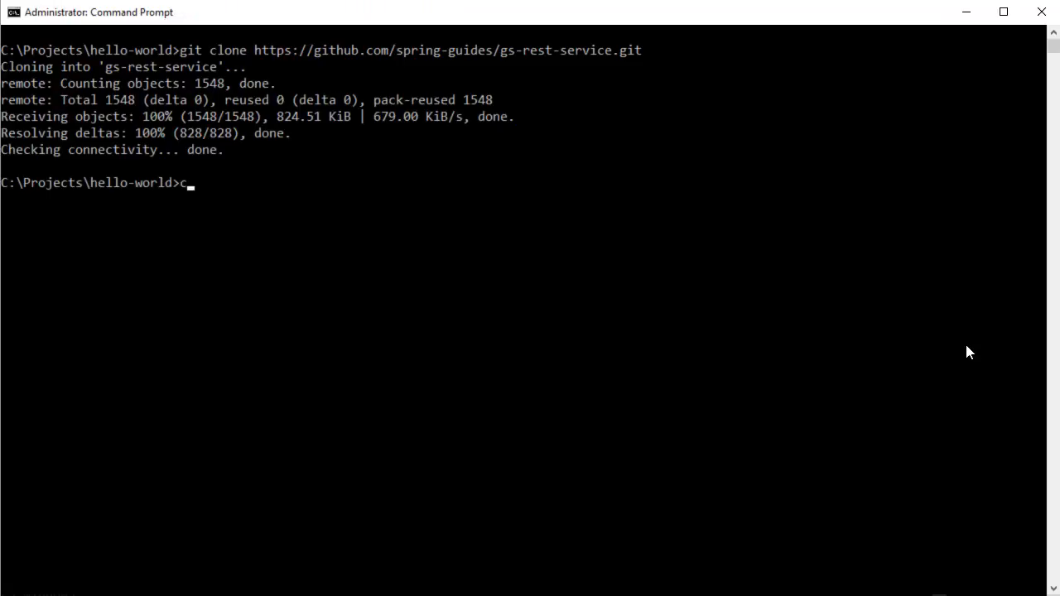
pyautogui.write('d gs-rest-service')
pyautogui.write('dir')
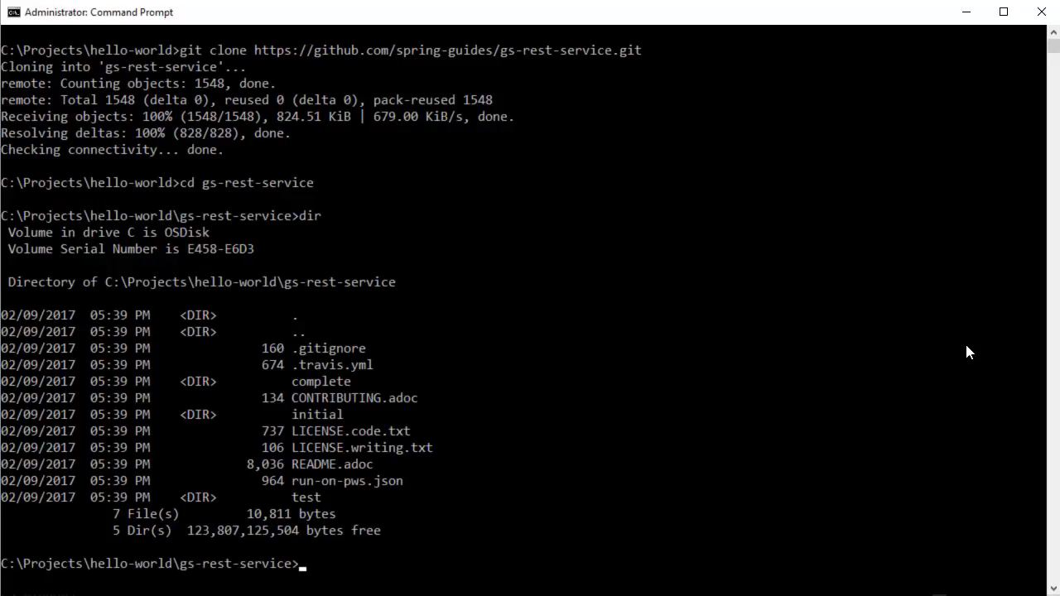
pyautogui.write('cd')
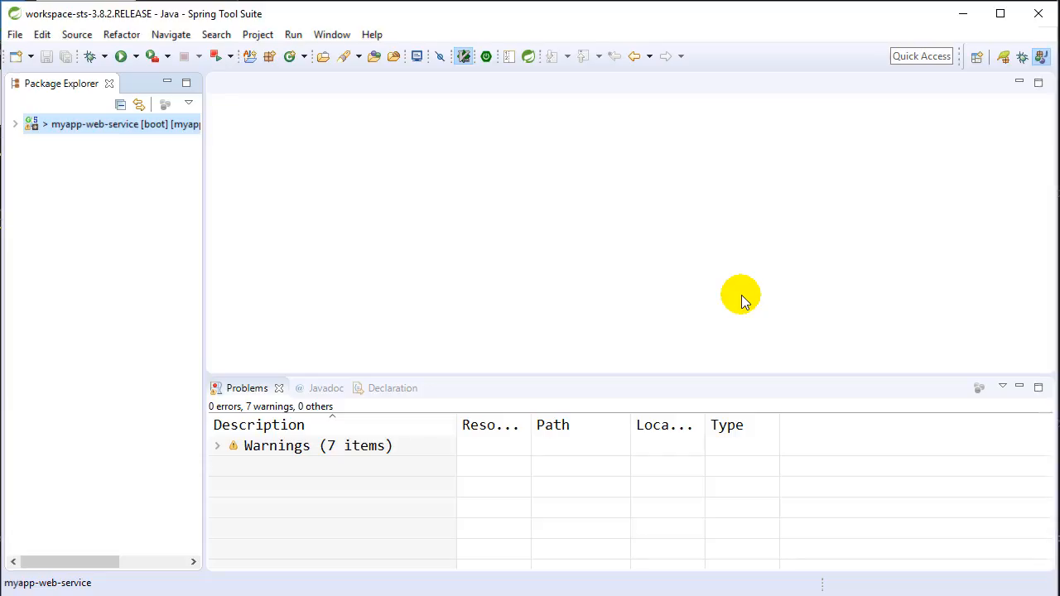
# Import C:\Projects\hello-world\gs-rest-service\complete as a Gradle project.
pyautogui.click(14, 34)
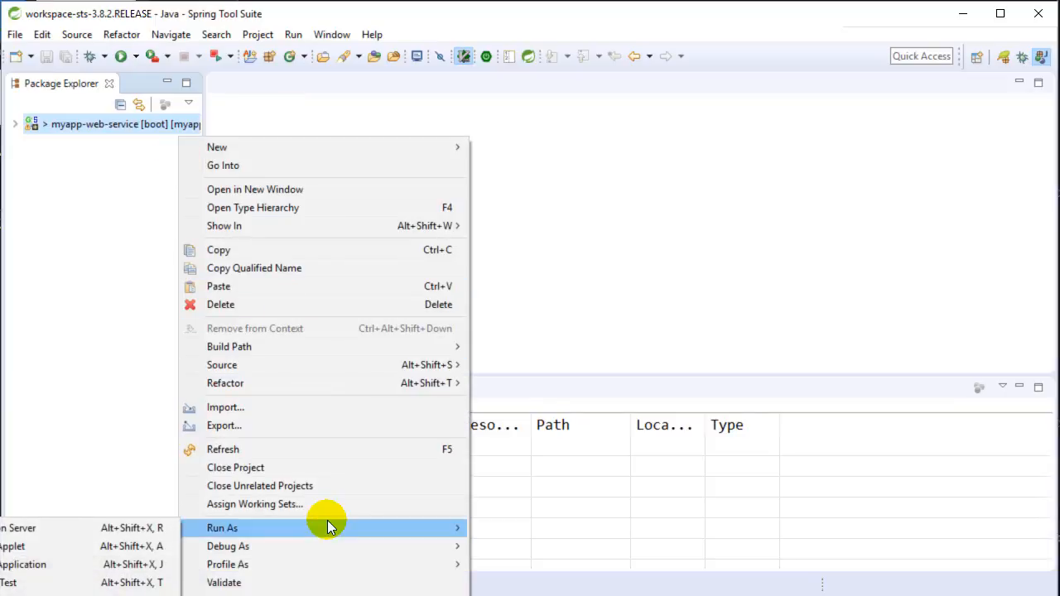
pyautogui.moveTo(313, 407)
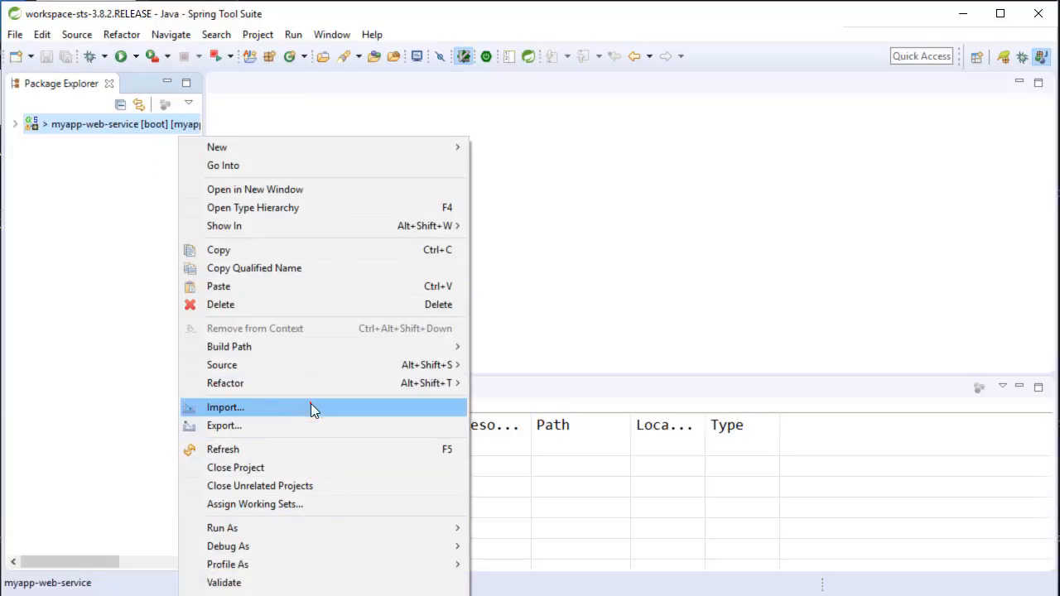
pyautogui.click(225, 407)
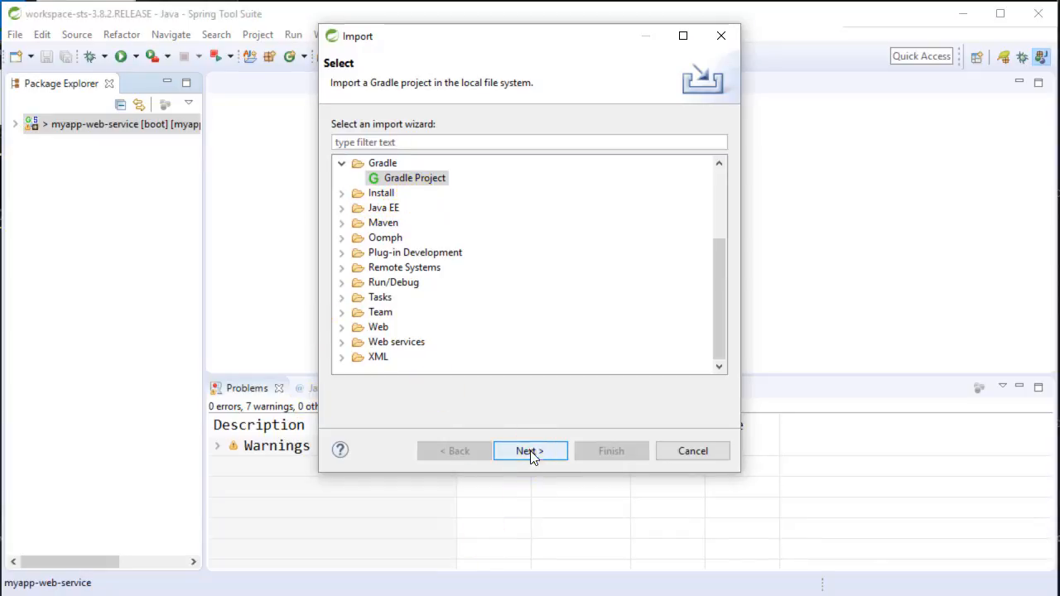
pyautogui.click(529, 451)
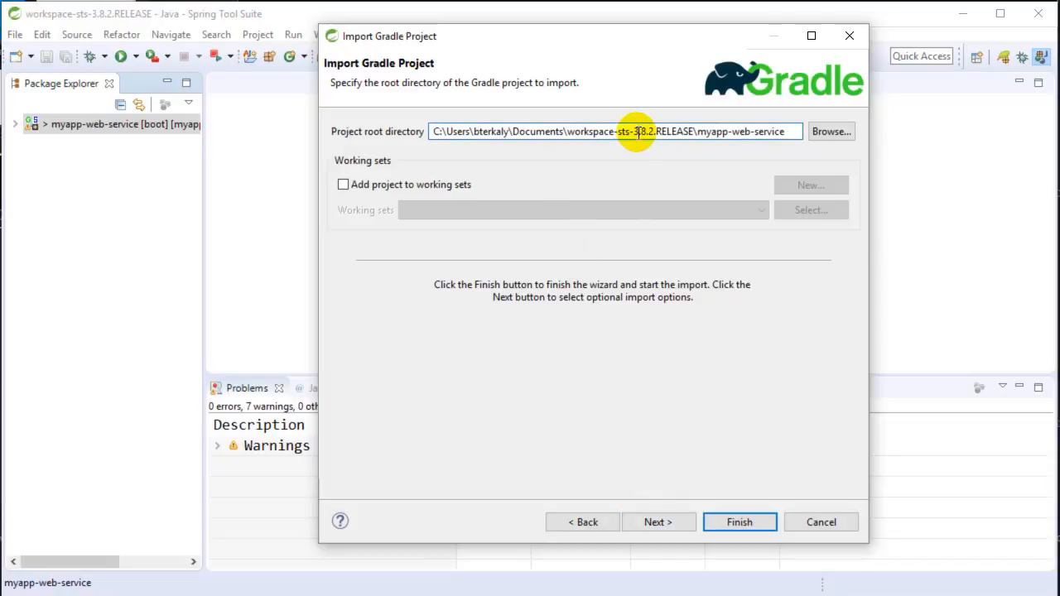
pyautogui.write('c:\\projects\\')
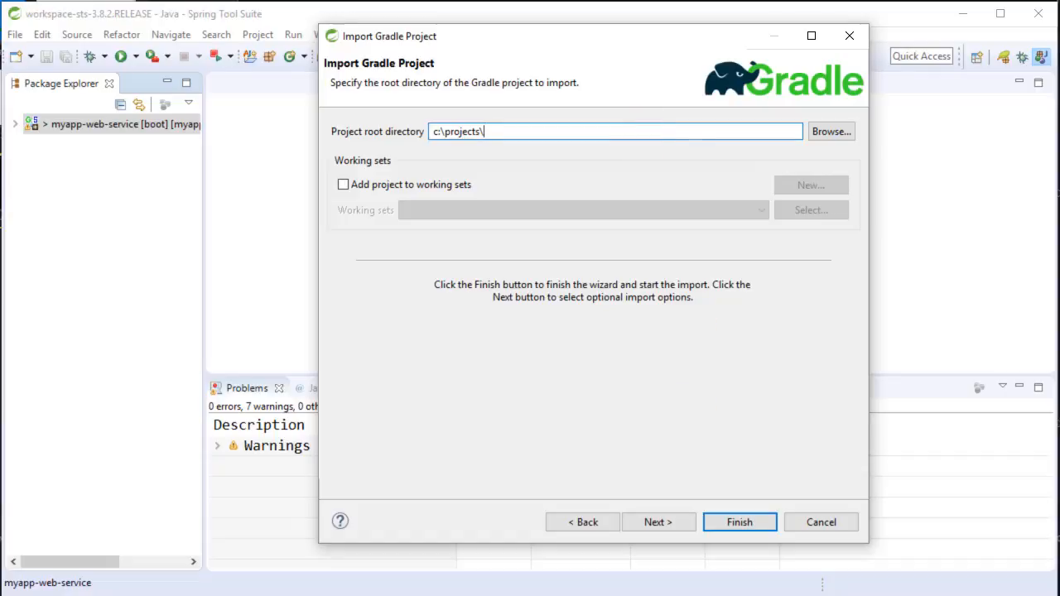
pyautogui.write('C:\\Projects\\hello-world\\gs-rest-service\\complete')
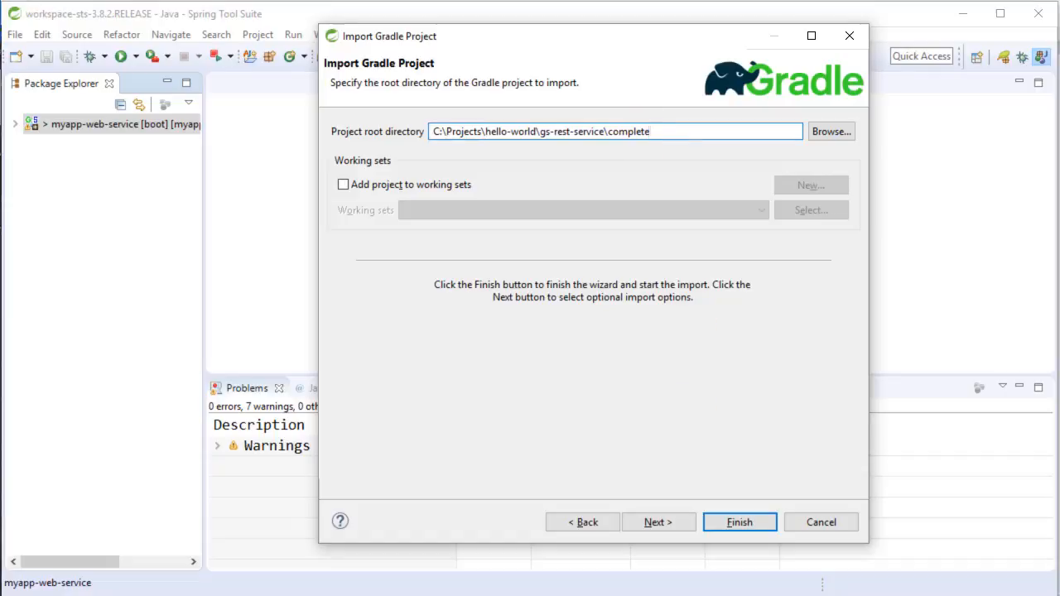
pyautogui.click(738, 522)
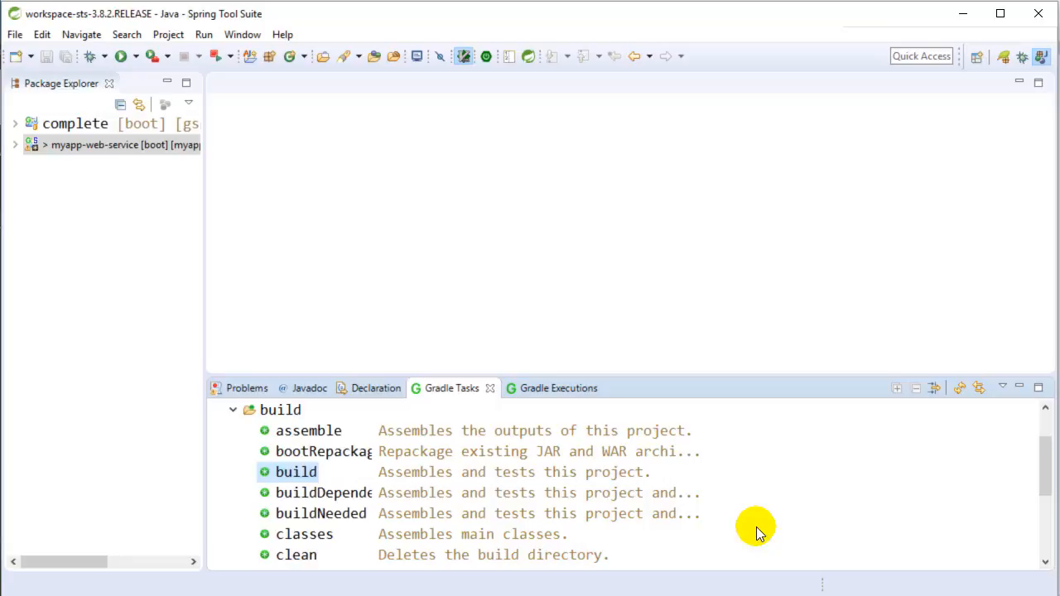
pyautogui.moveTo(496, 395)
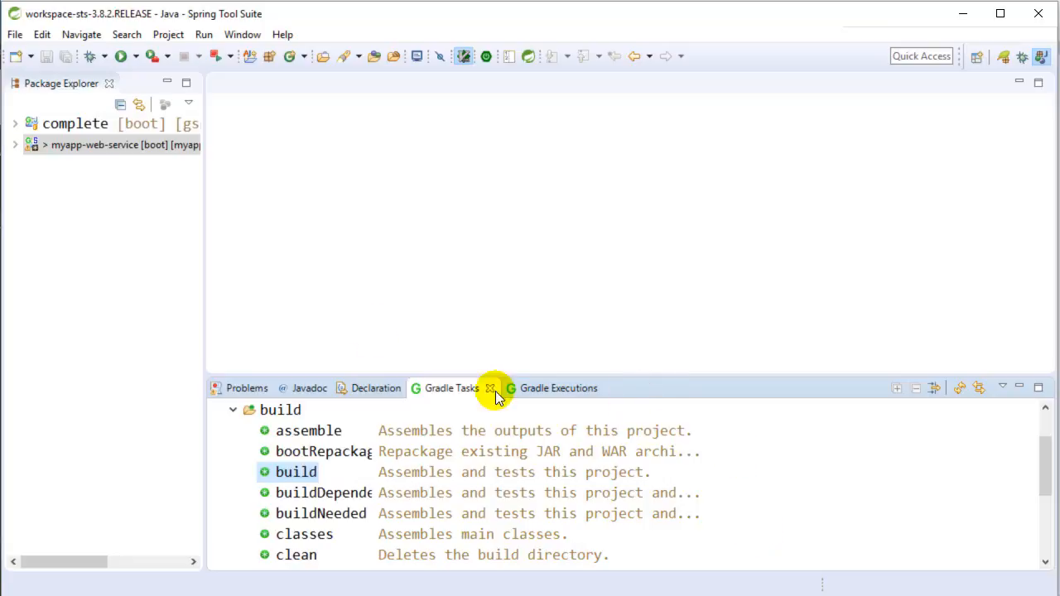
# Expand the complete project and its src/main/java folder in Package Explorer.
pyautogui.click(15, 122)
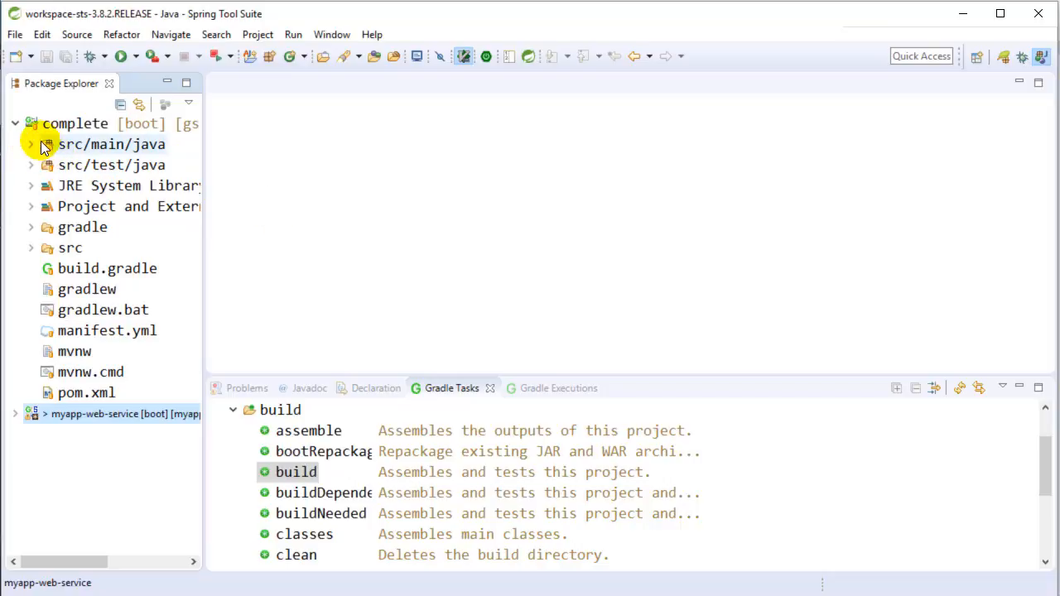
pyautogui.click(31, 144)
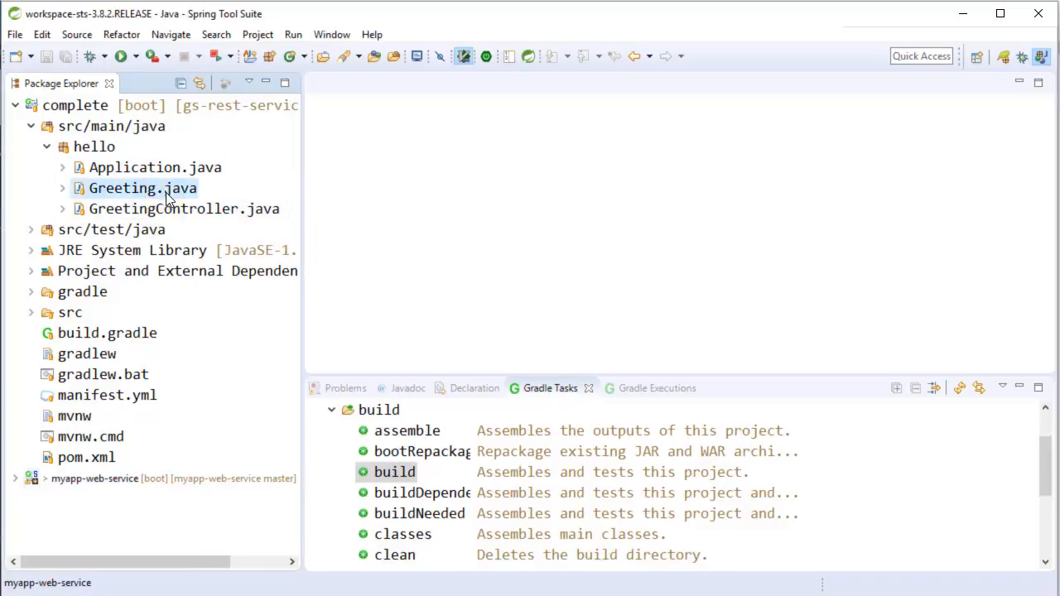
# Open Greeting.java, GreetingController.java and GreetingControllerTests.java in the editor.
pyautogui.doubleClick(141, 188)
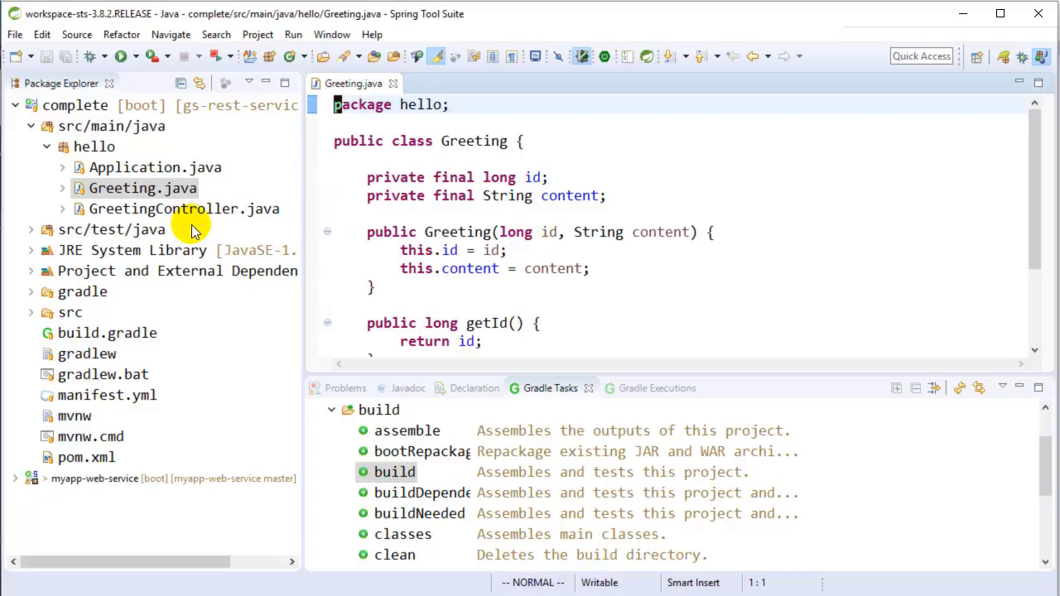
pyautogui.doubleClick(172, 209)
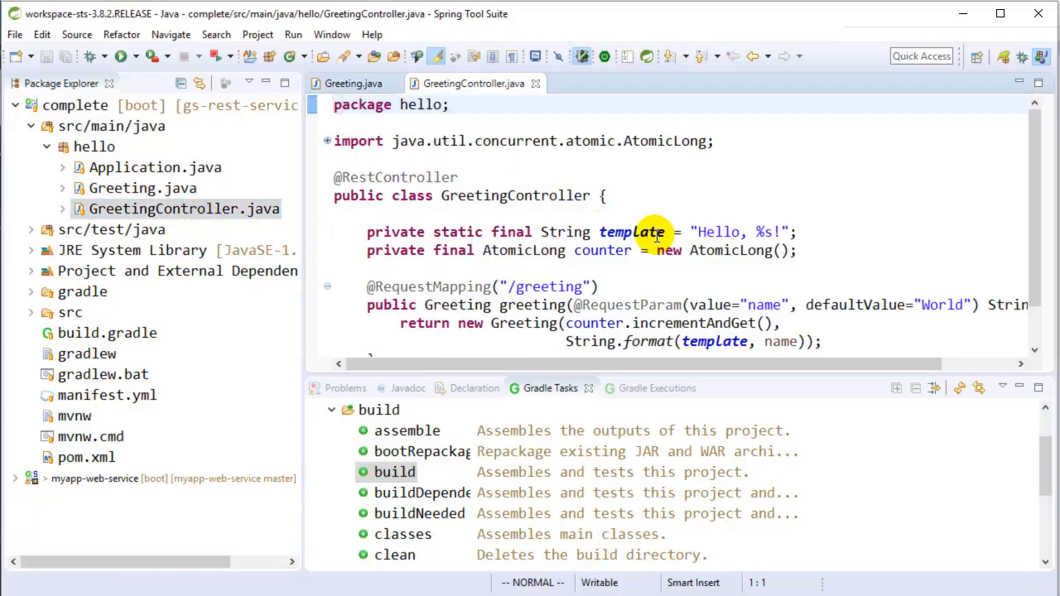
pyautogui.scroll(-3)
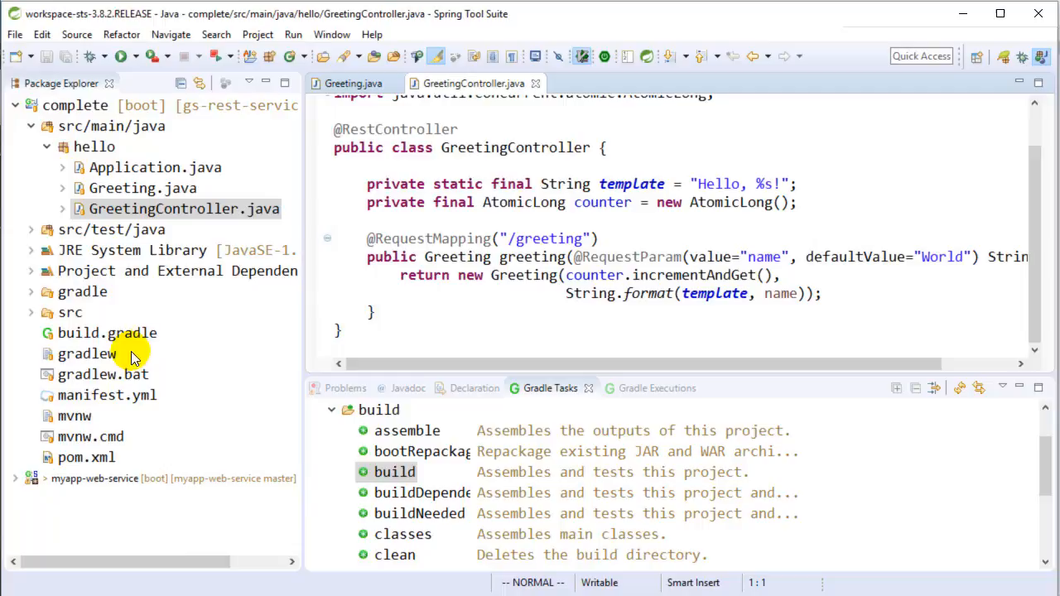
pyautogui.click(29, 229)
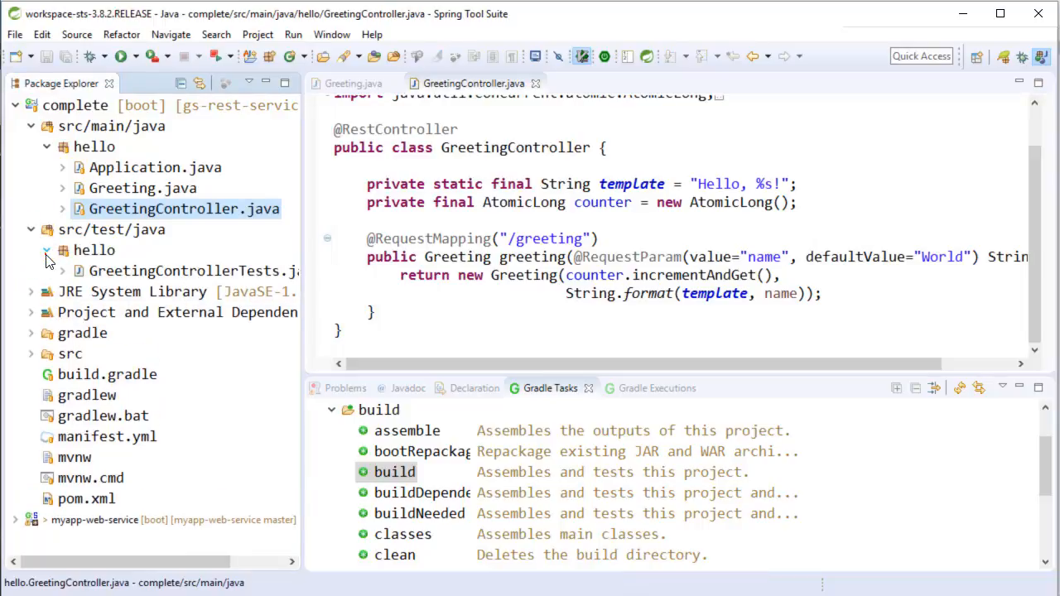
pyautogui.doubleClick(192, 270)
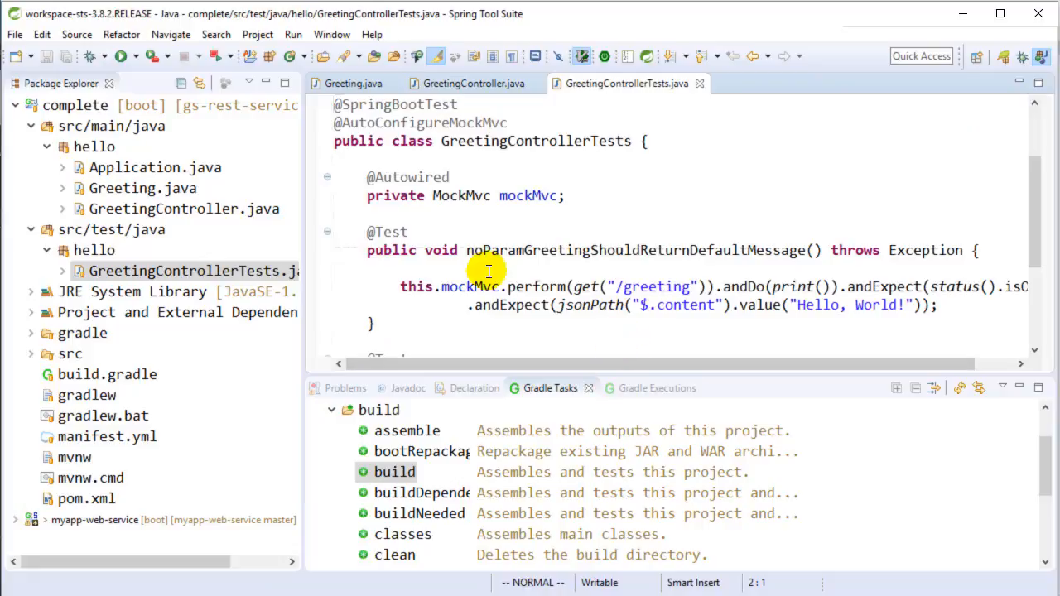
pyautogui.moveTo(677, 315)
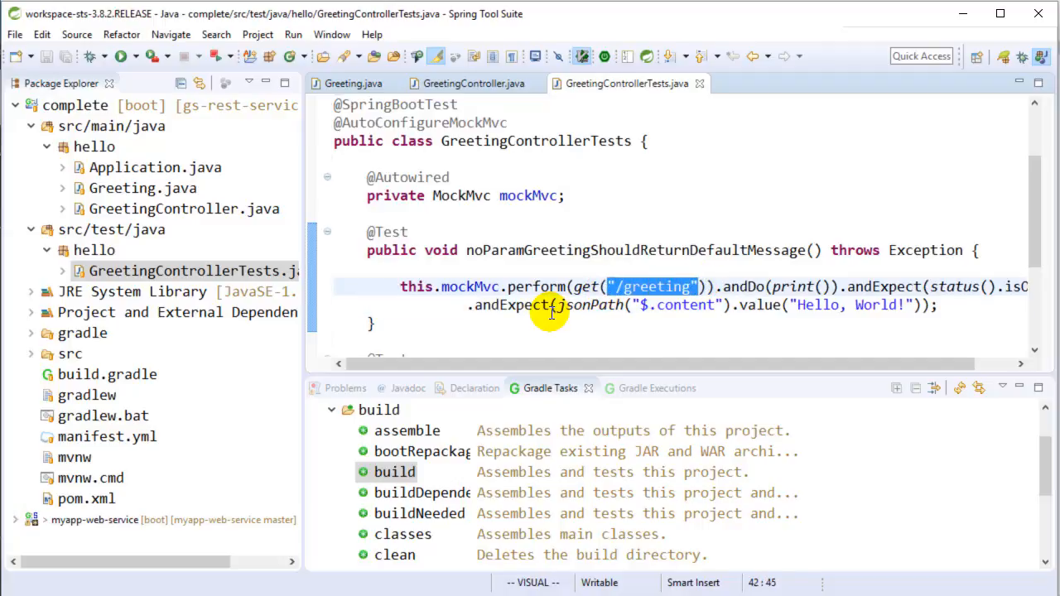
pyautogui.moveTo(439, 437)
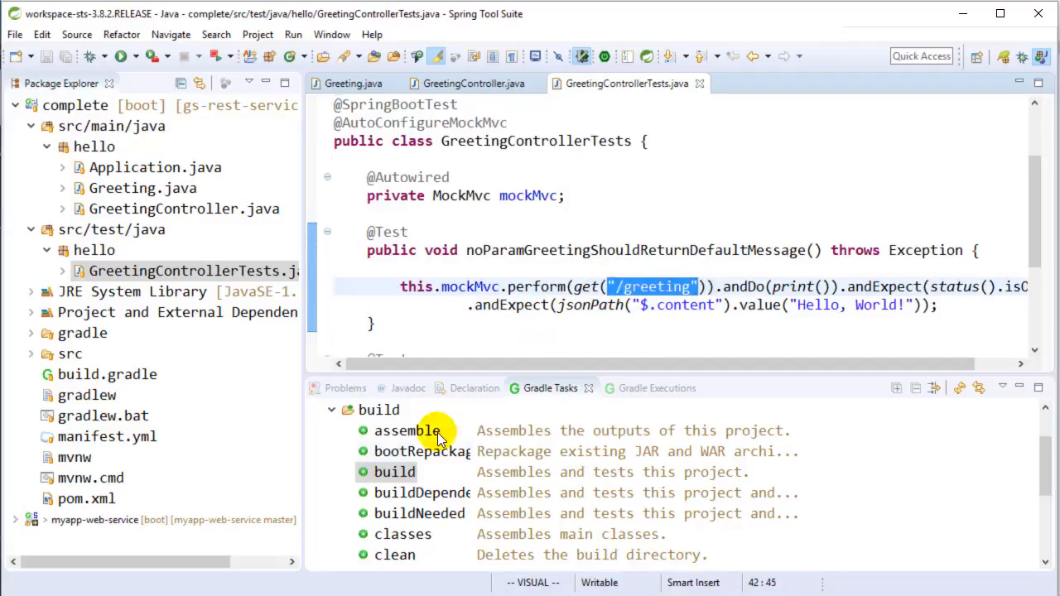
# Run the Gradle build task and view its BUILD SUCCESSFUL console output.
pyautogui.rightClick(394, 472)
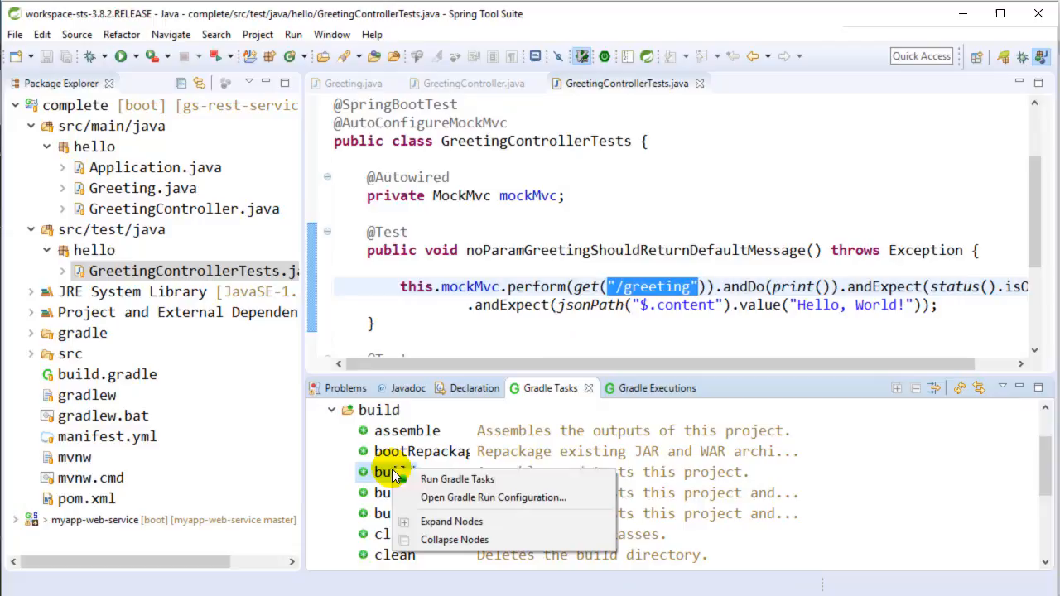
pyautogui.click(457, 479)
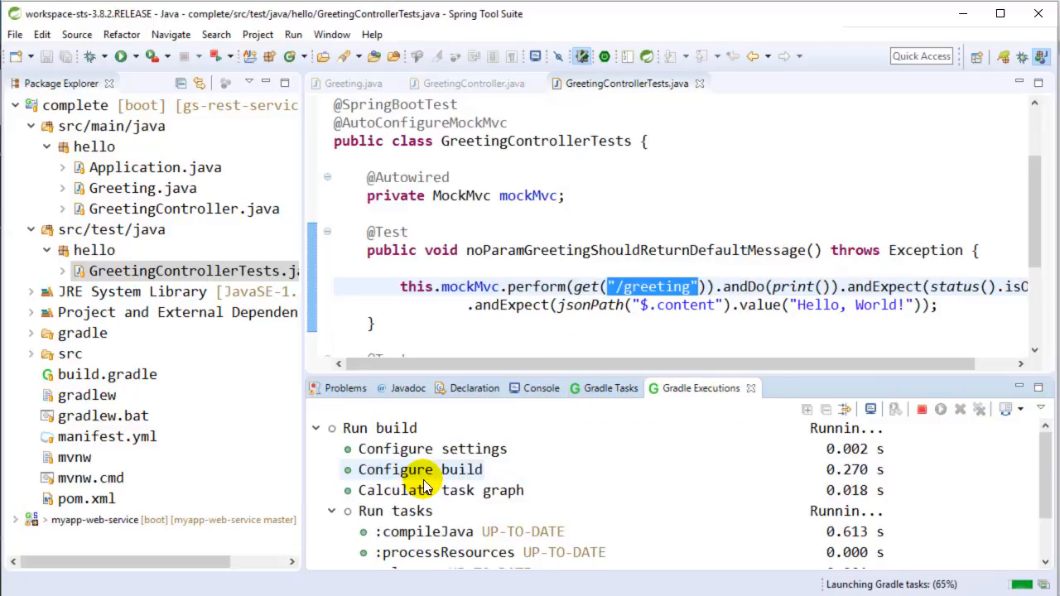
pyautogui.click(541, 388)
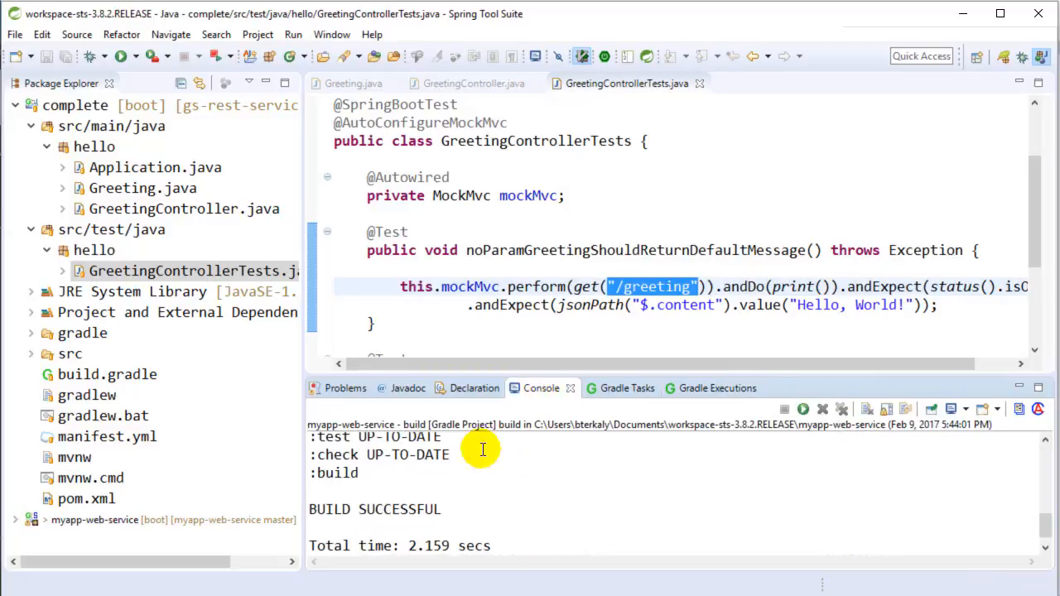
pyautogui.doubleClick(374, 508)
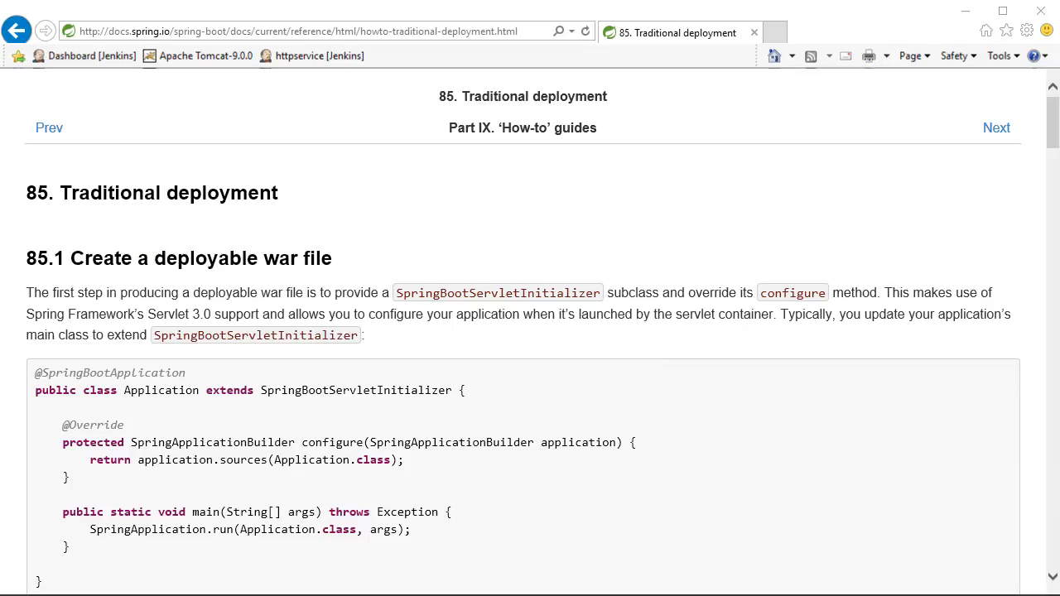
pyautogui.moveTo(246, 277)
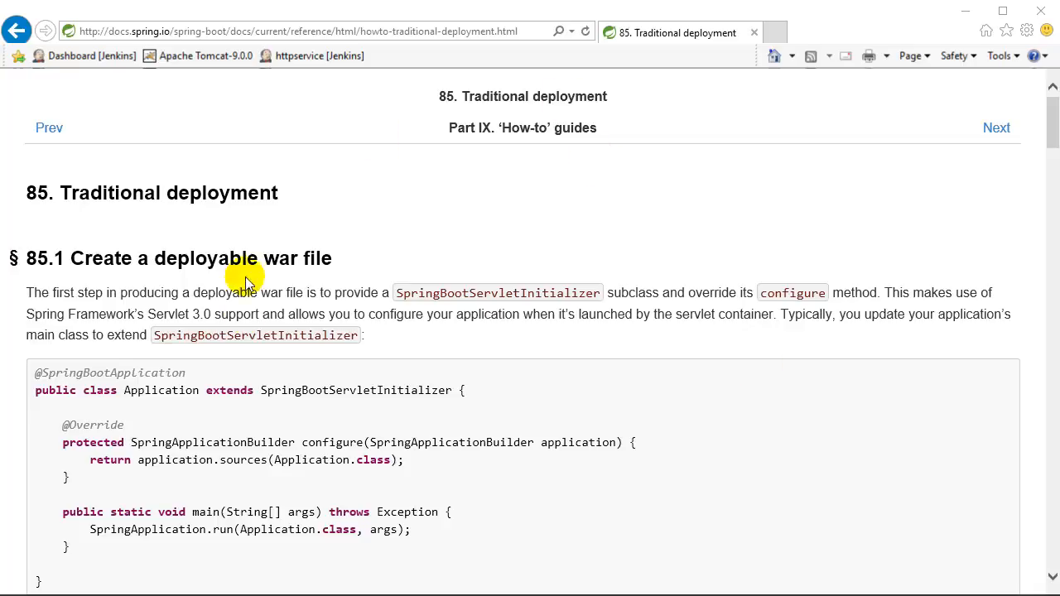
# Read the Spring Boot docs section 85.1 'Create a deployable war file'.
pyautogui.doubleClick(358, 391)
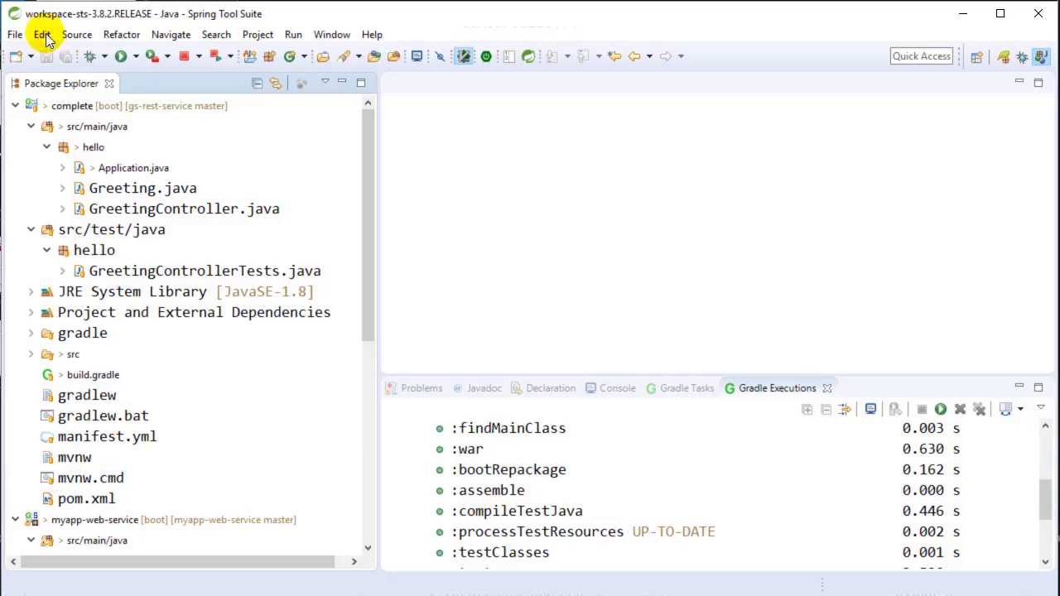
# Extend Application from SpringBootServletInitializer, import SpringApplicationBuilder, save, and continue past Hot Code Replace.
pyautogui.click(133, 168)
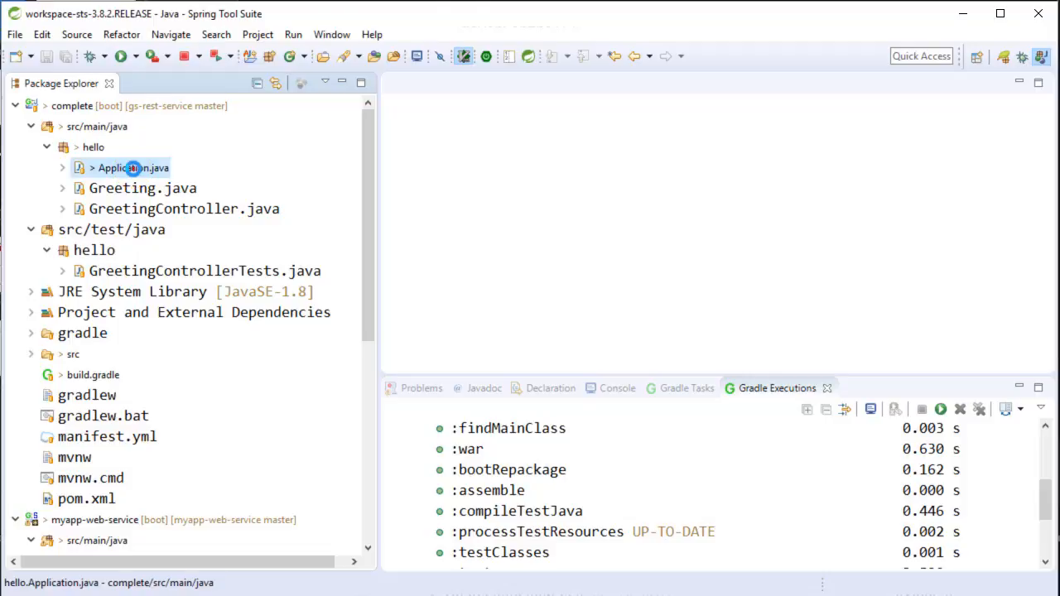
pyautogui.doubleClick(133, 168)
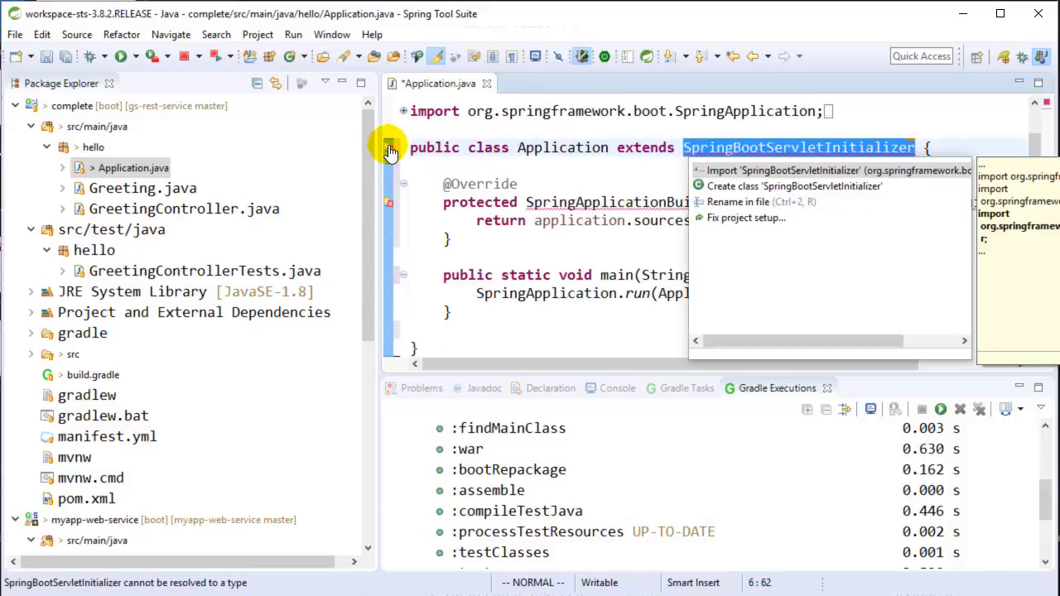
pyautogui.moveTo(774, 171)
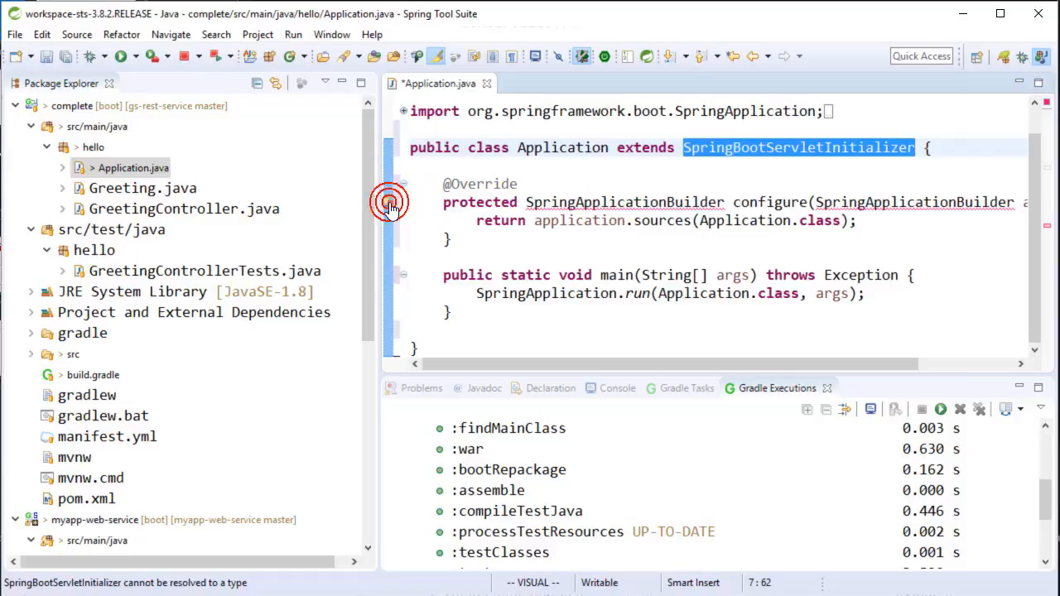
pyautogui.click(916, 202)
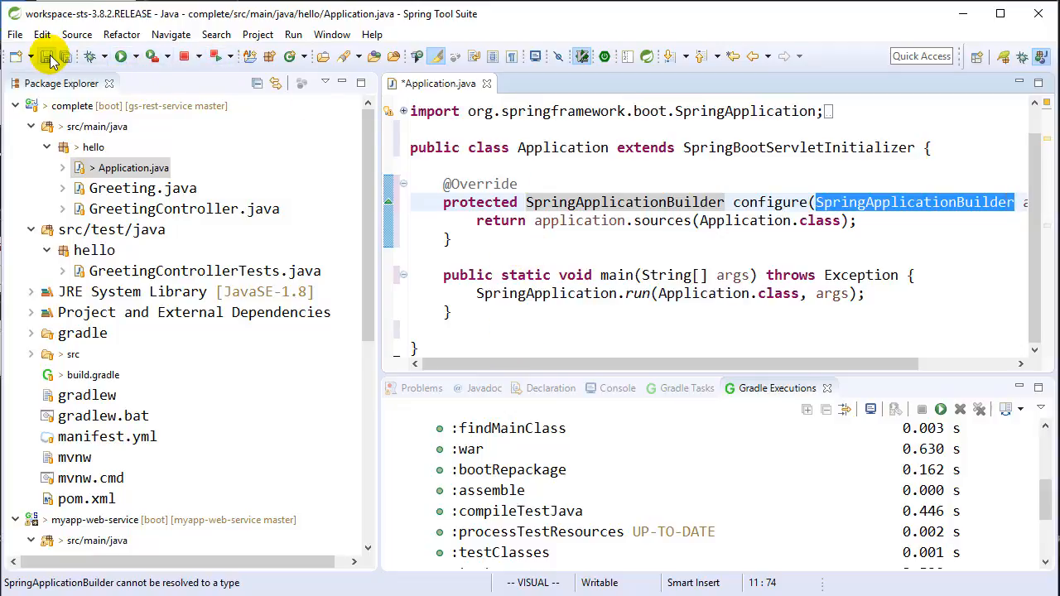
pyautogui.click(48, 56)
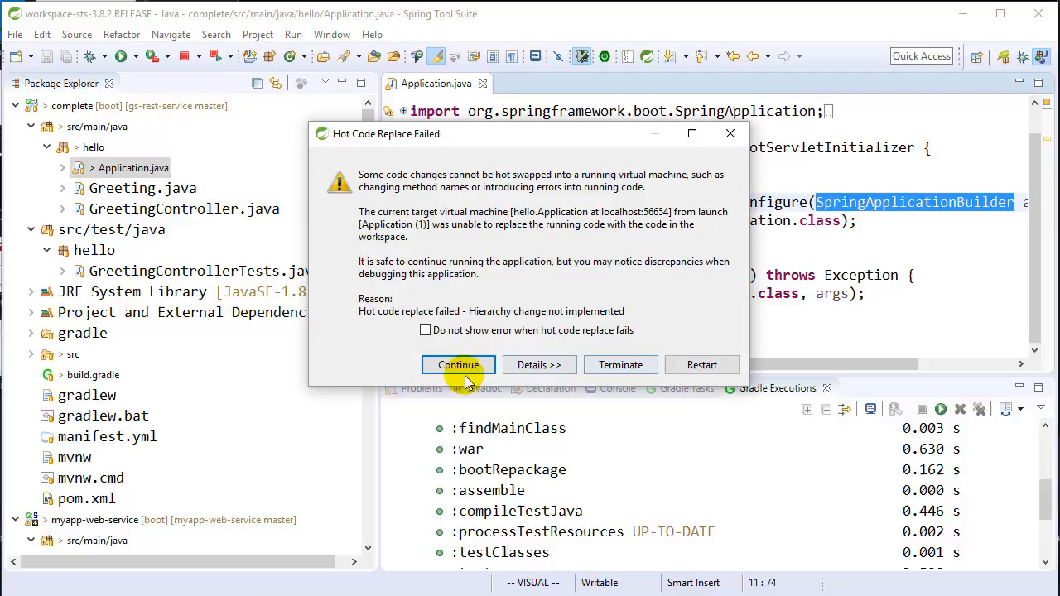
pyautogui.click(458, 364)
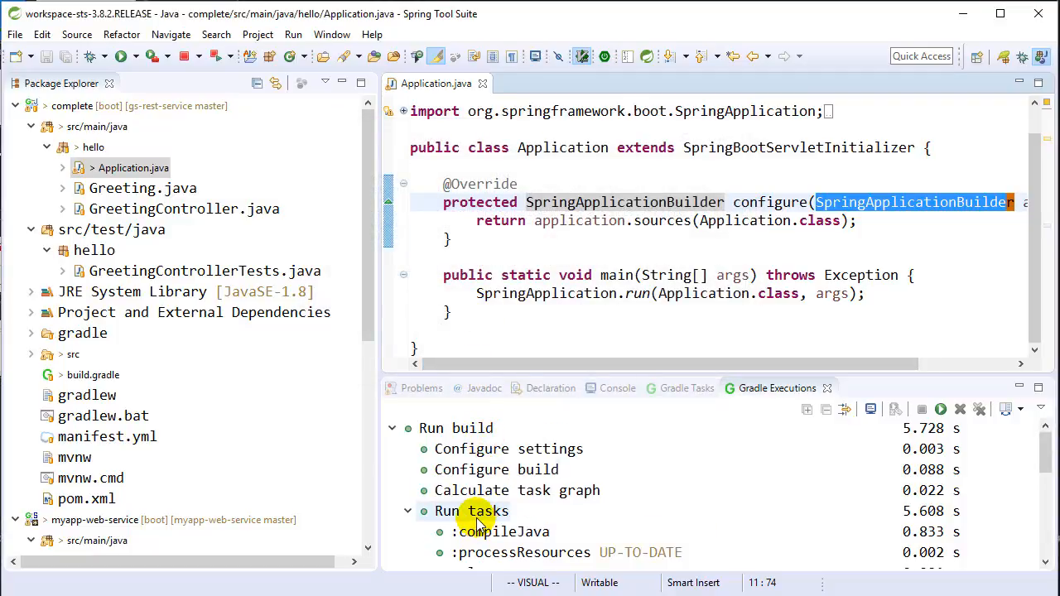
pyautogui.click(687, 388)
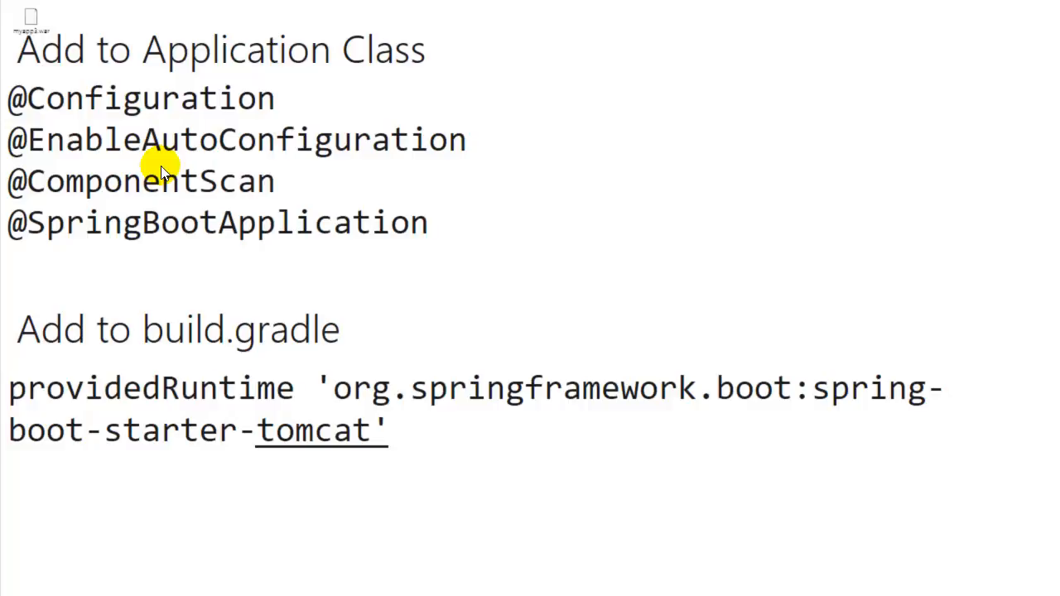
pyautogui.moveTo(176, 374)
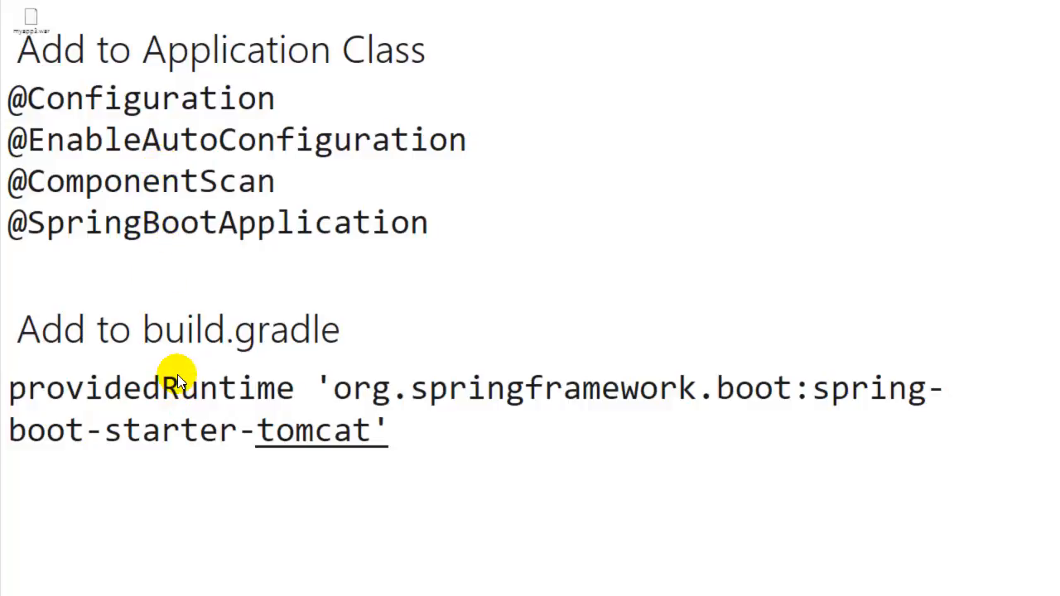
pyautogui.moveTo(182, 396)
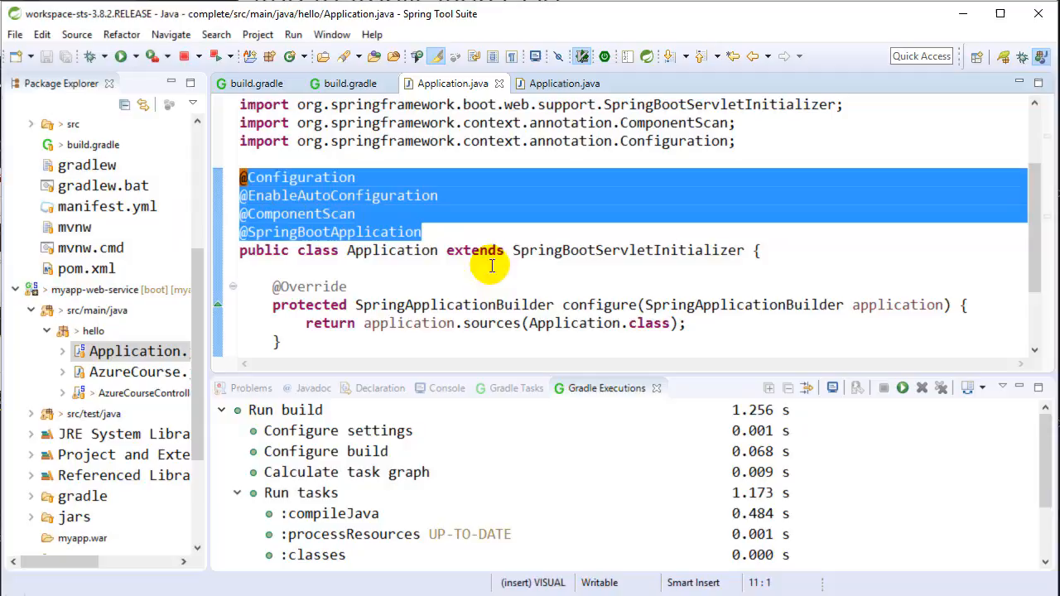
pyautogui.moveTo(139, 321)
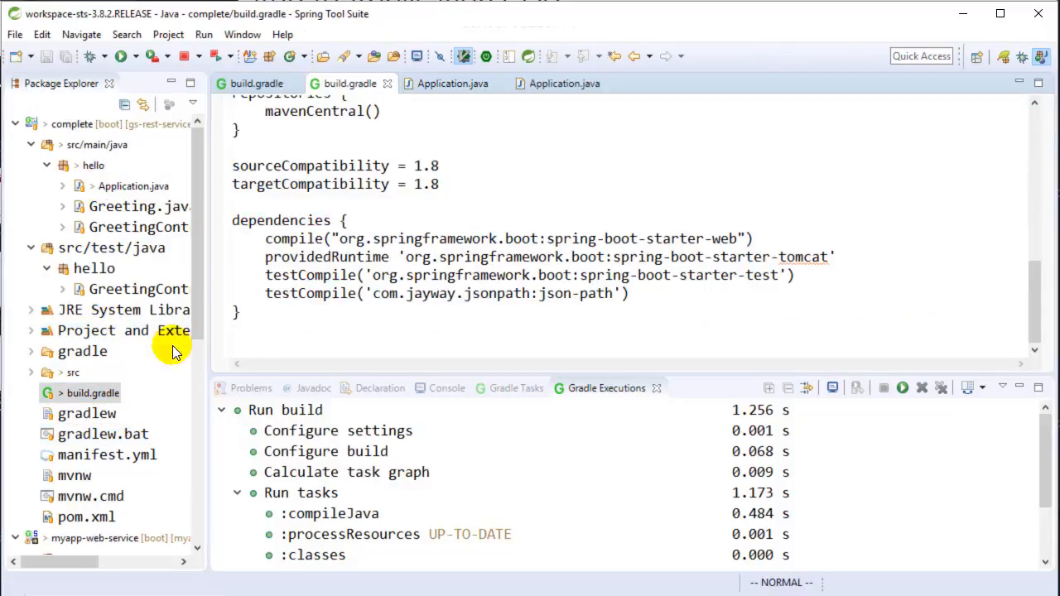
# Add the four Spring Boot annotations and providedRuntime Tomcat to build.gradle.
pyautogui.click(332, 256)
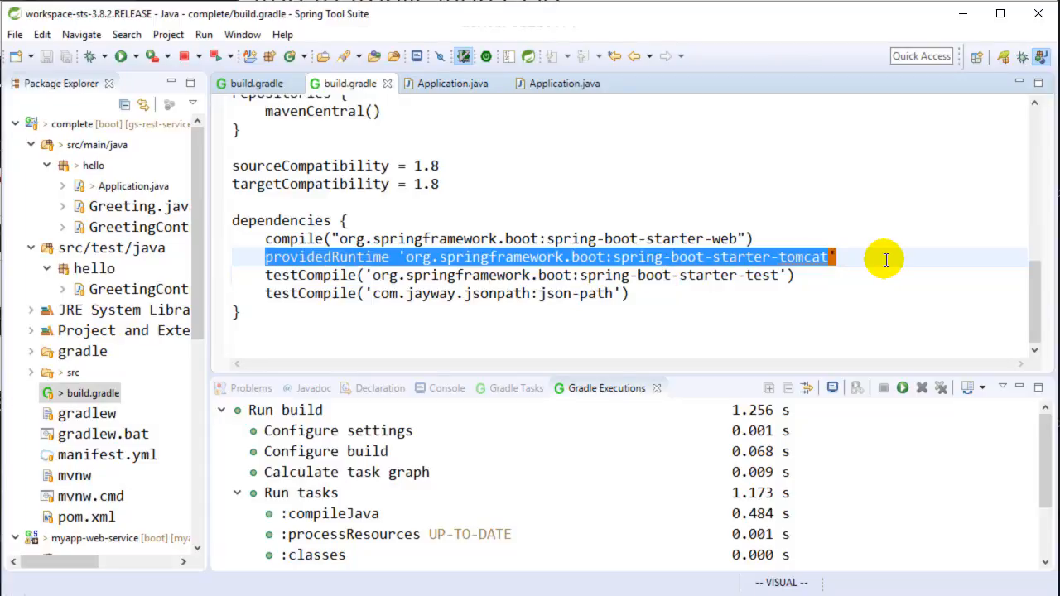
pyautogui.moveTo(846, 277)
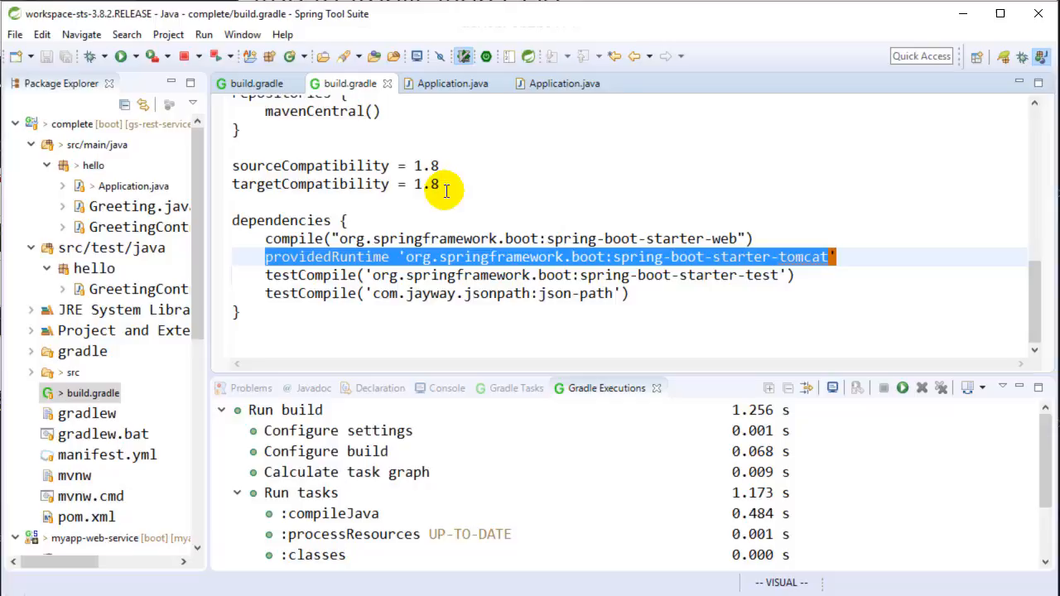
pyautogui.rightClick(350, 83)
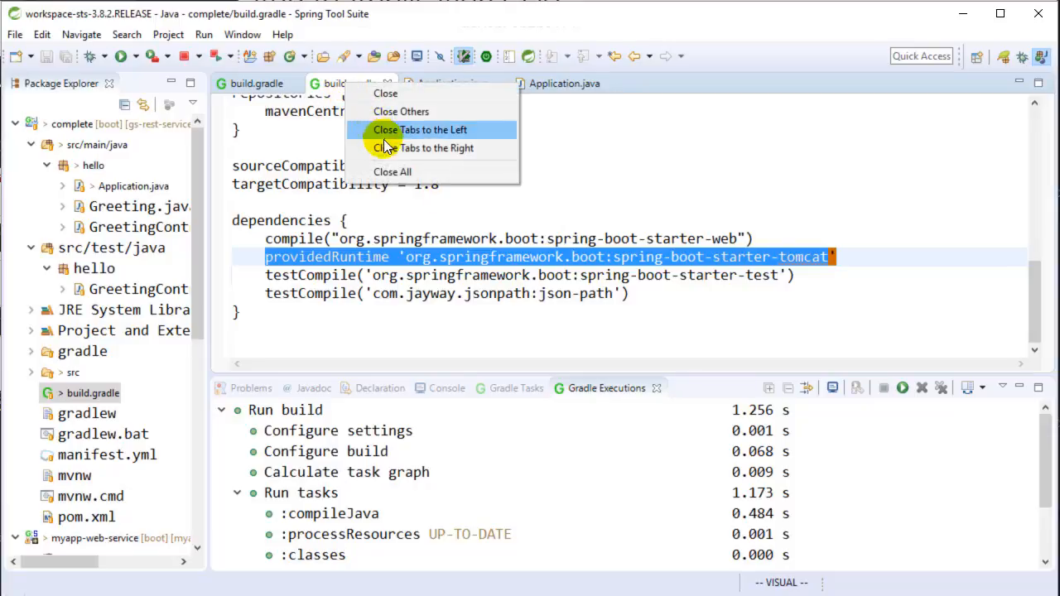
# Close the leftover editor tabs and reopen Application.java and build.gradle for review.
pyautogui.click(420, 130)
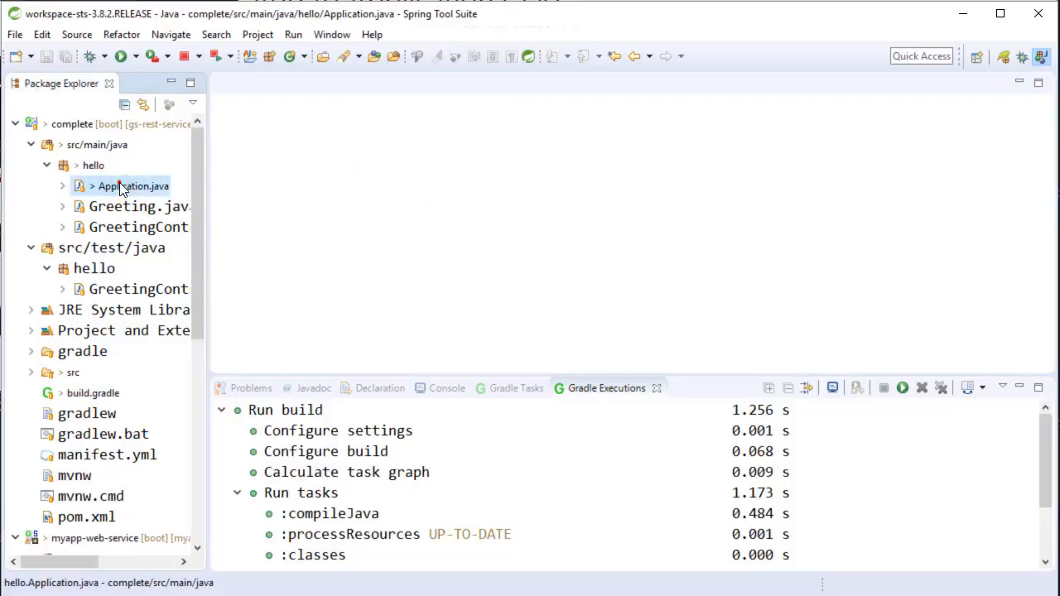
pyautogui.doubleClick(133, 186)
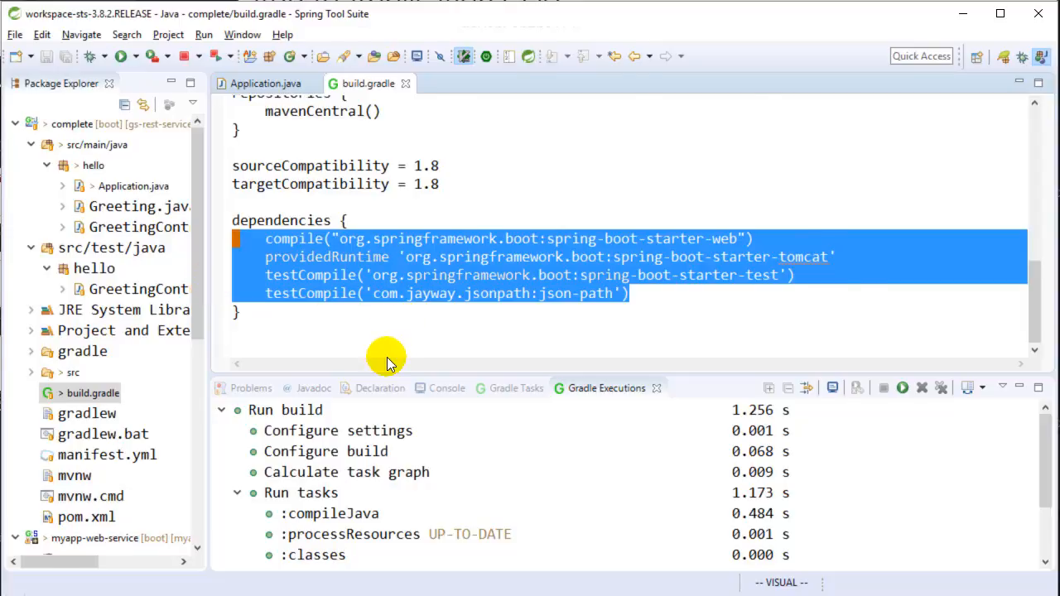
pyautogui.click(267, 83)
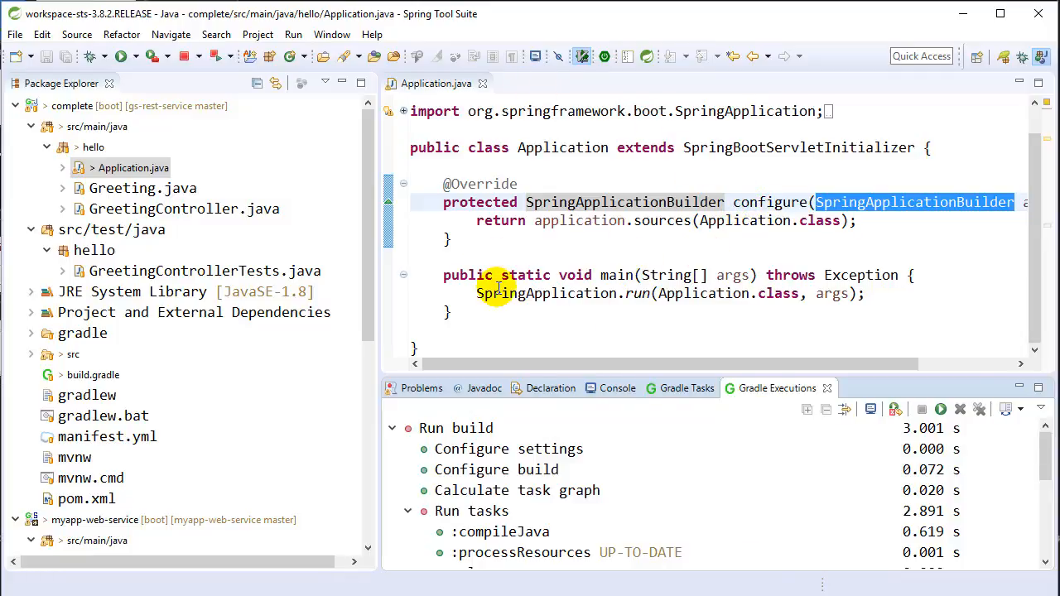
pyautogui.moveTo(562, 148)
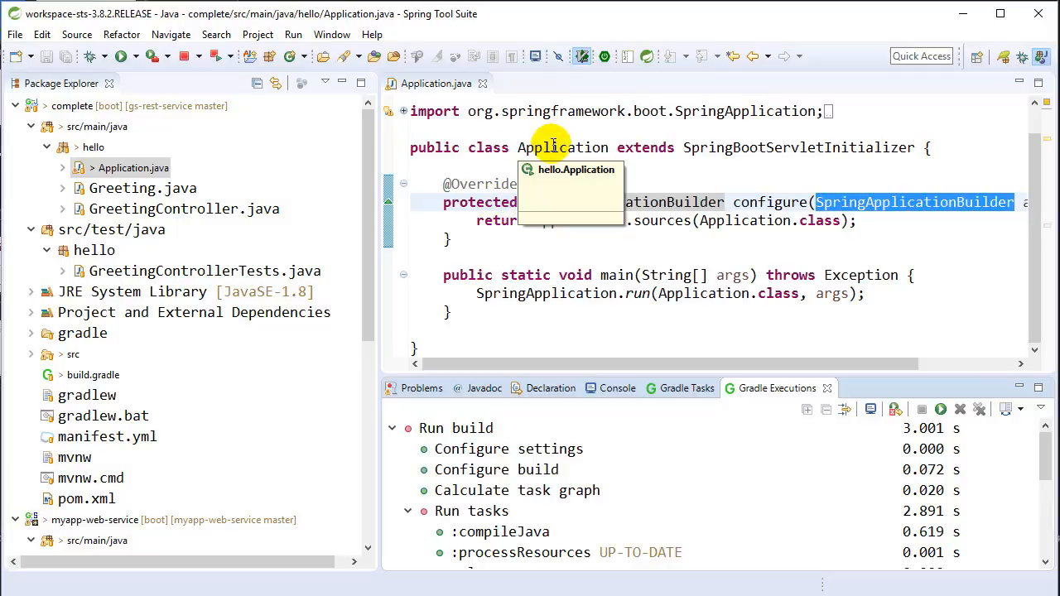